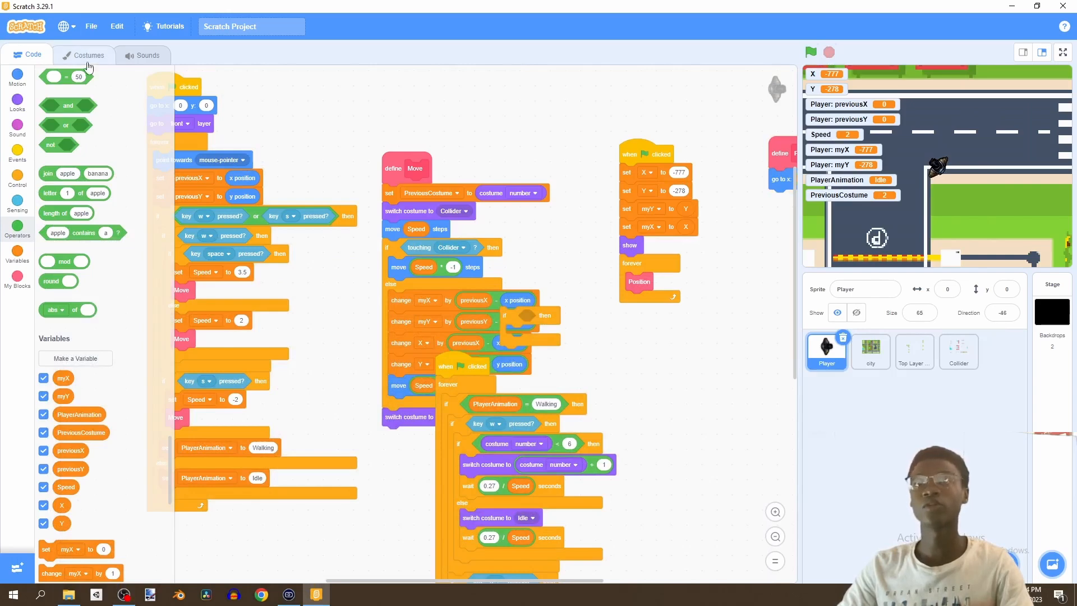
Upload the first weapon image and AK.png as new Player costumes.
click(83, 55)
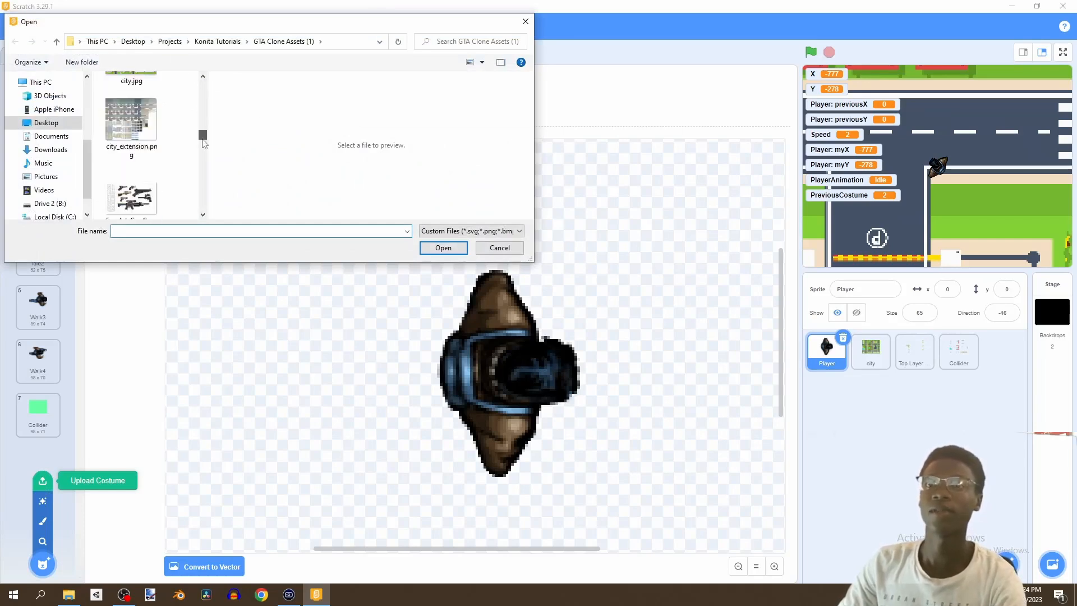
scroll(down, 3)
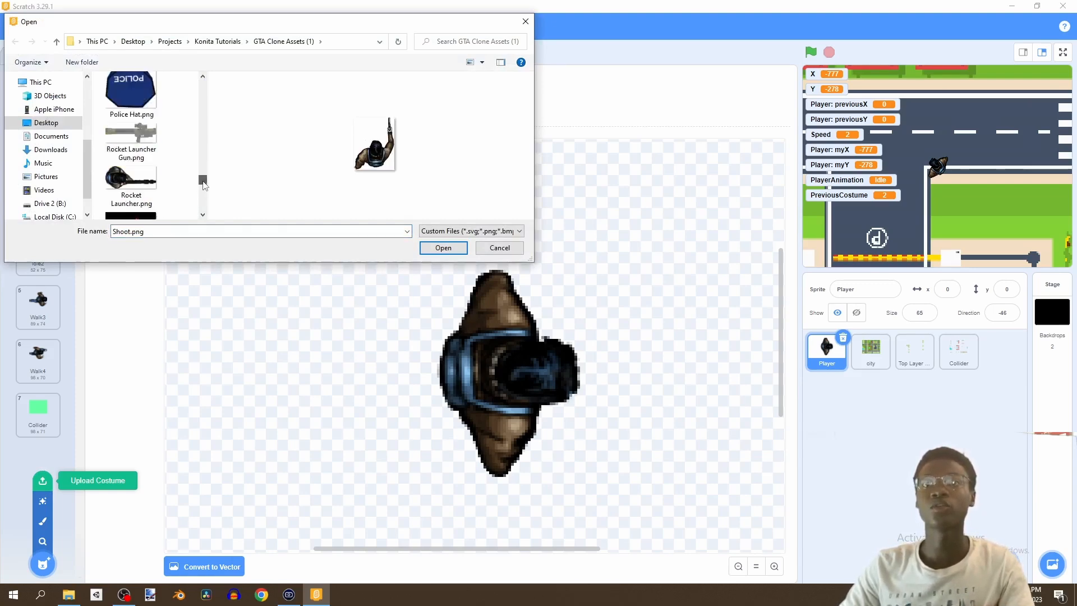
scroll(down, 3)
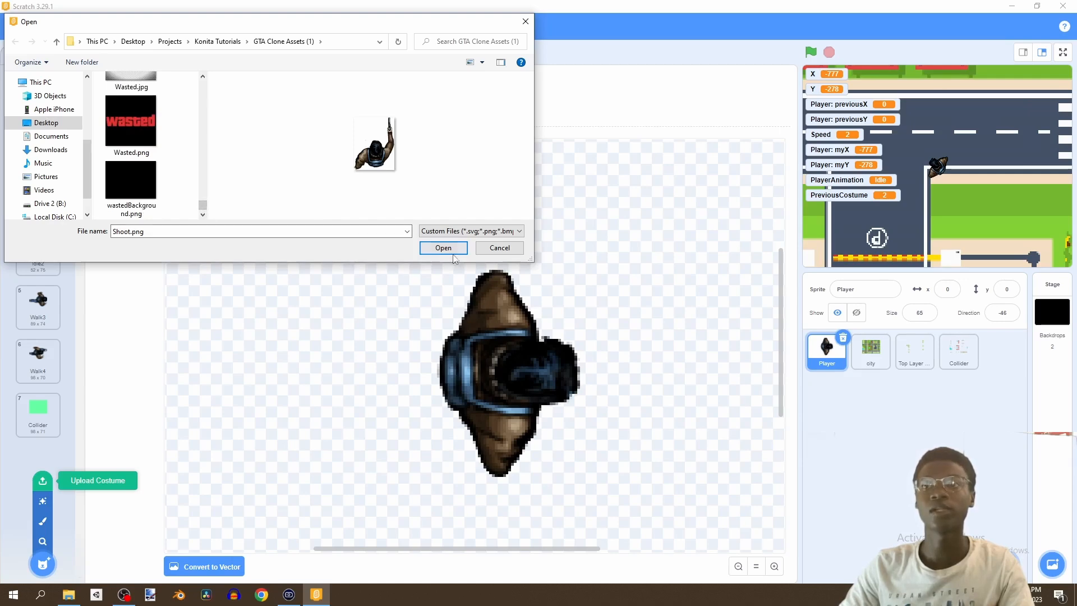
click(443, 248)
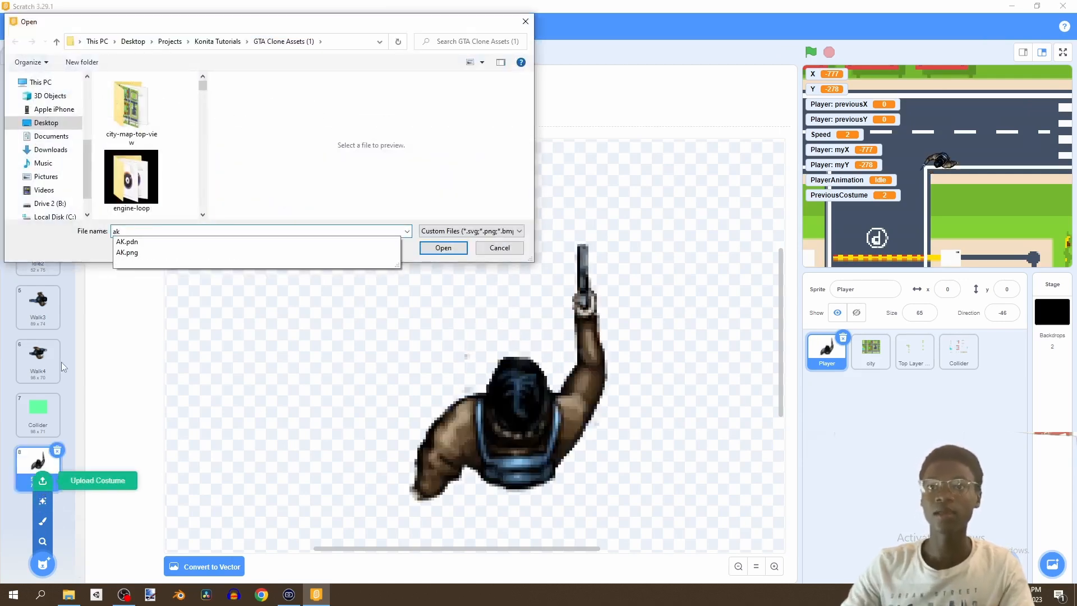
click(127, 252)
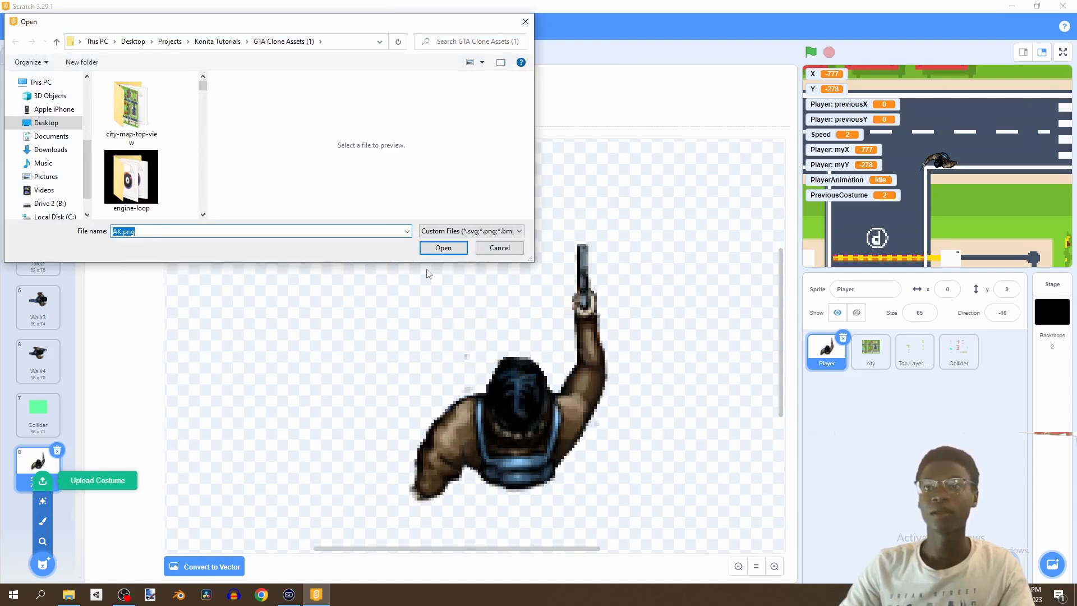
click(443, 248)
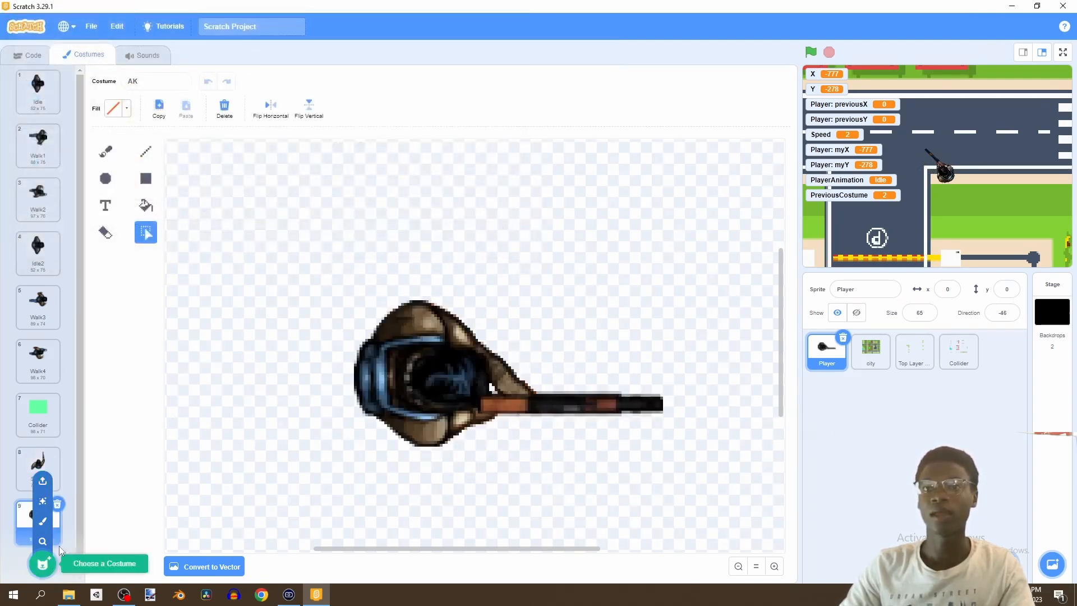
Upload Shoot2.png from the assets folder as another Player costume.
click(42, 480)
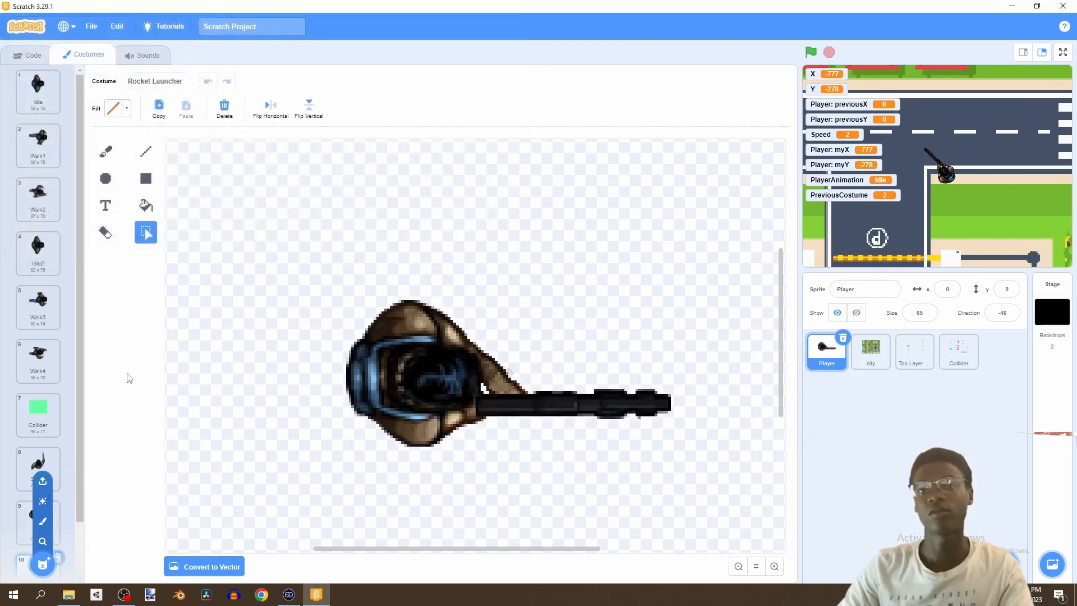
click(42, 480)
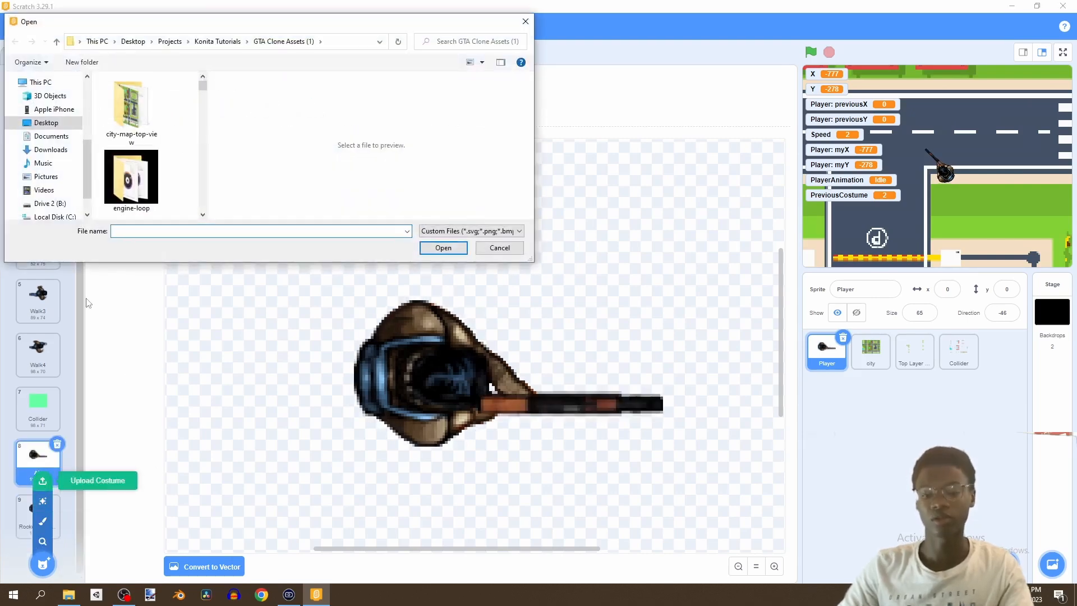
text(sho)
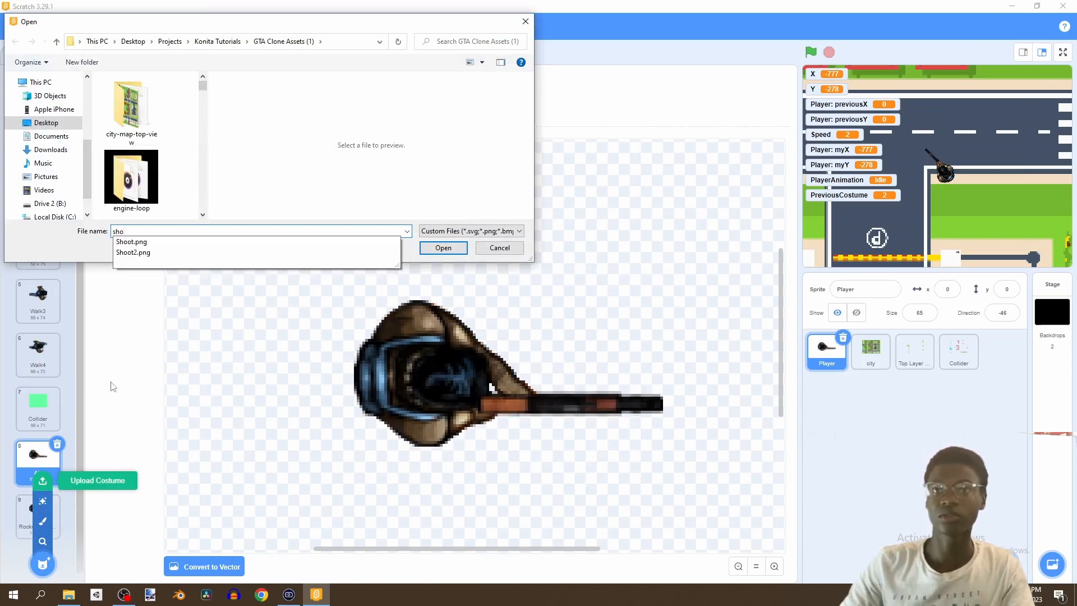
click(133, 252)
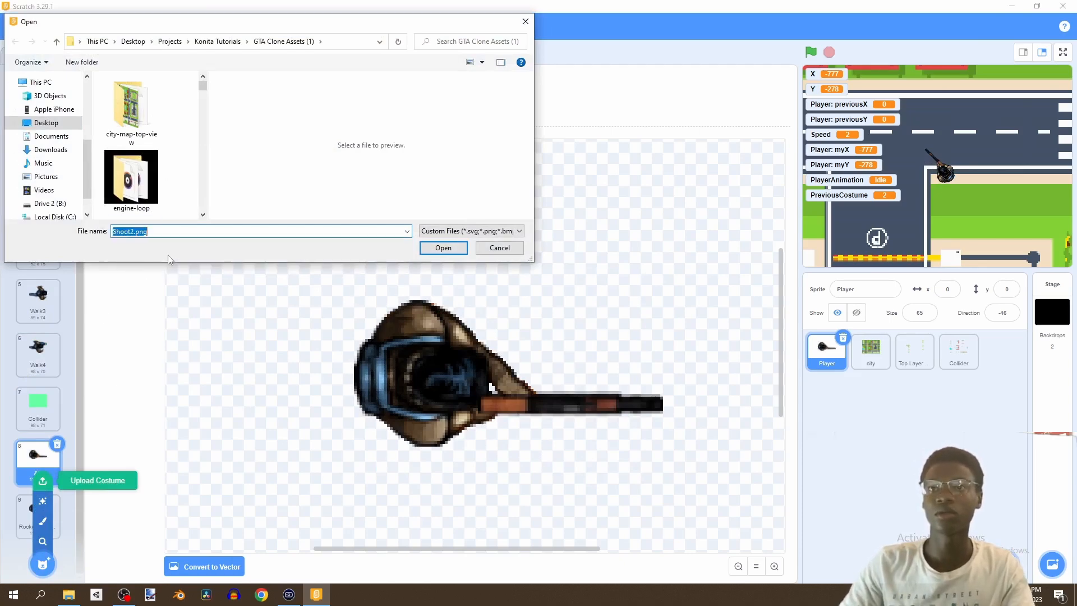
click(444, 247)
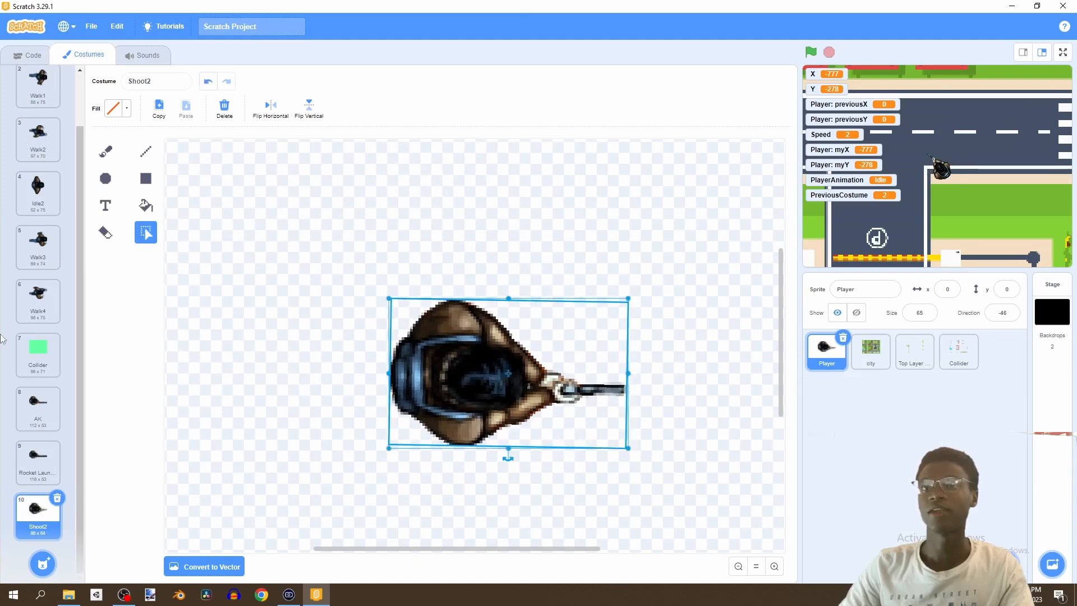
Compare the Walk4, AK and Rocket Launcher costumes to check body alignment.
click(37, 300)
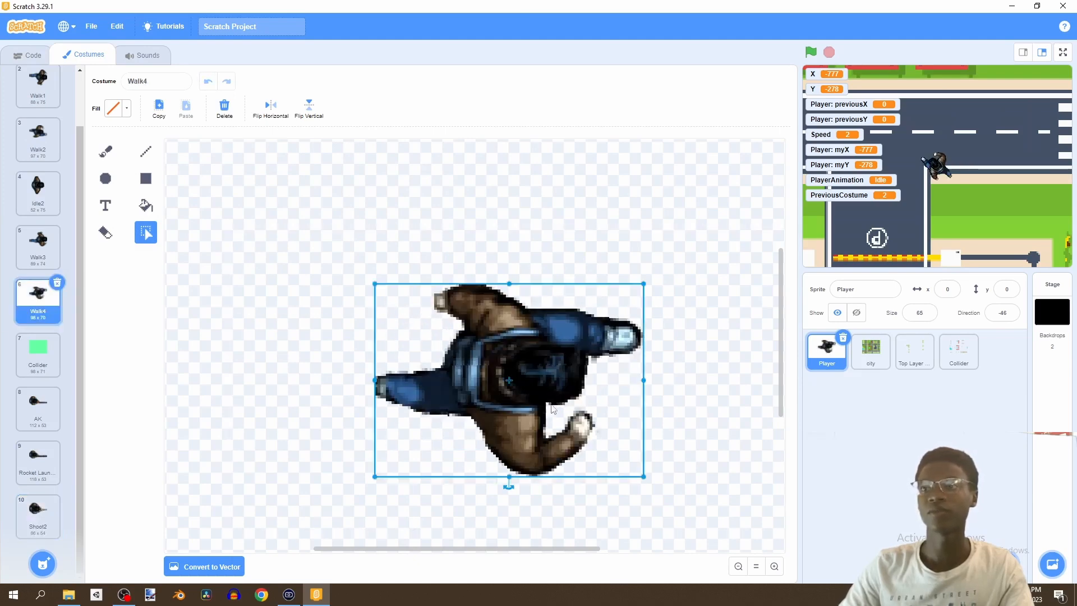
mouse_move(138, 395)
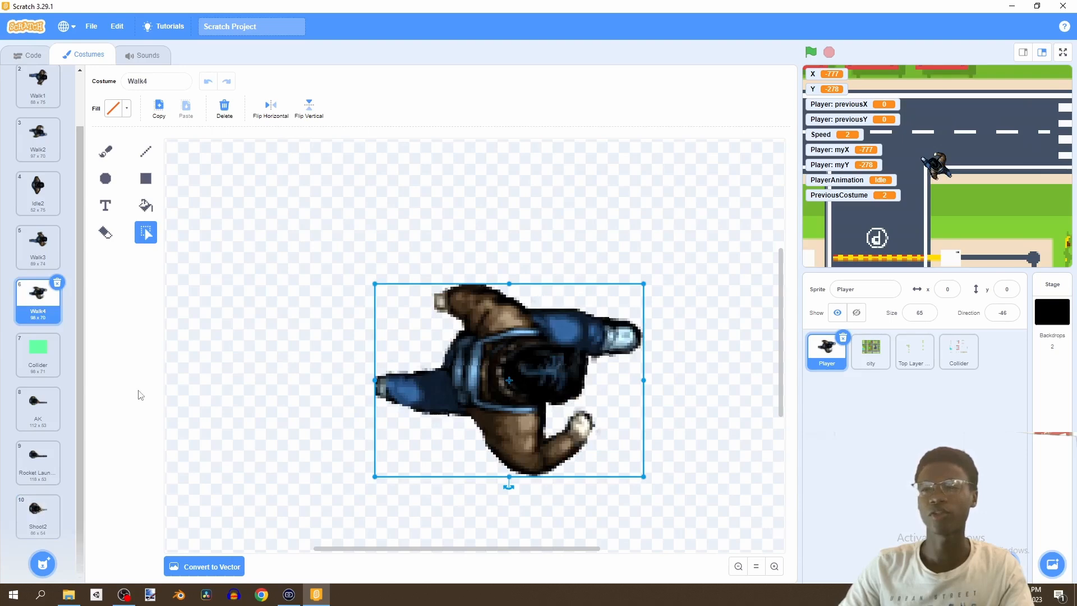
click(37, 405)
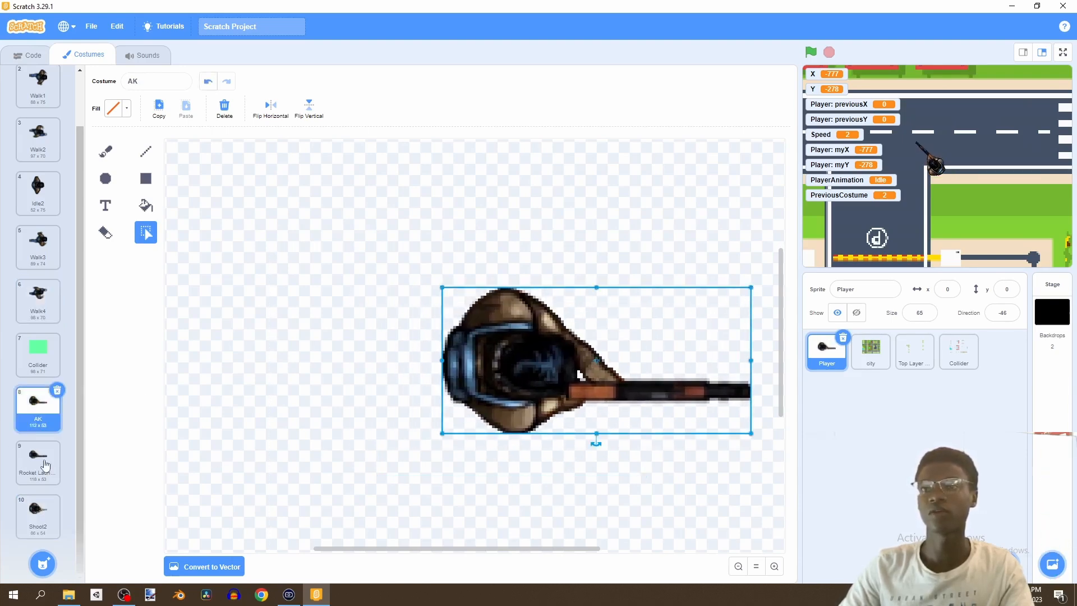
click(37, 460)
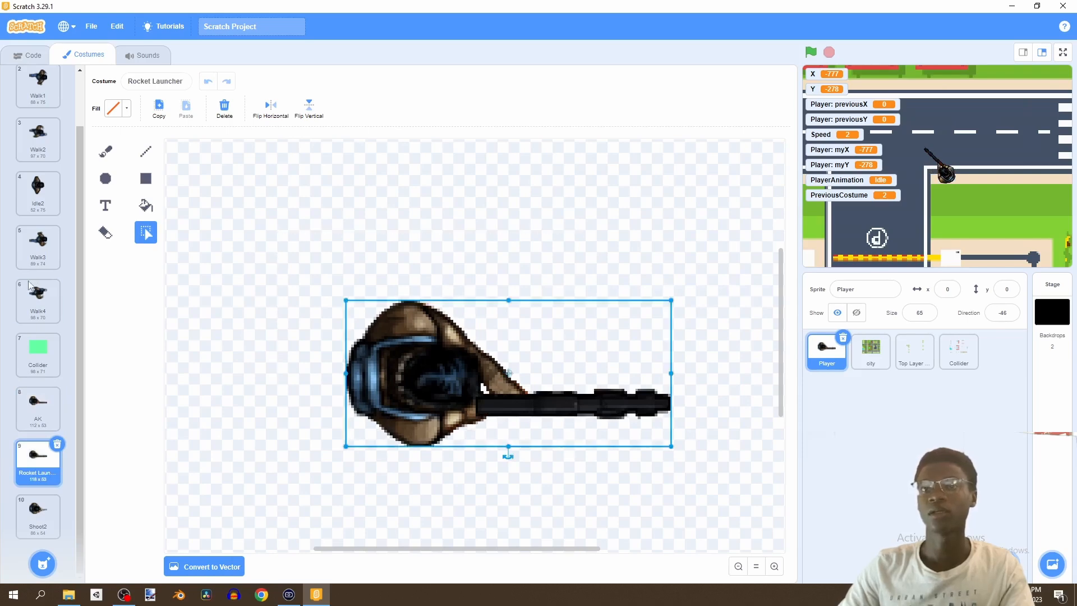
click(37, 300)
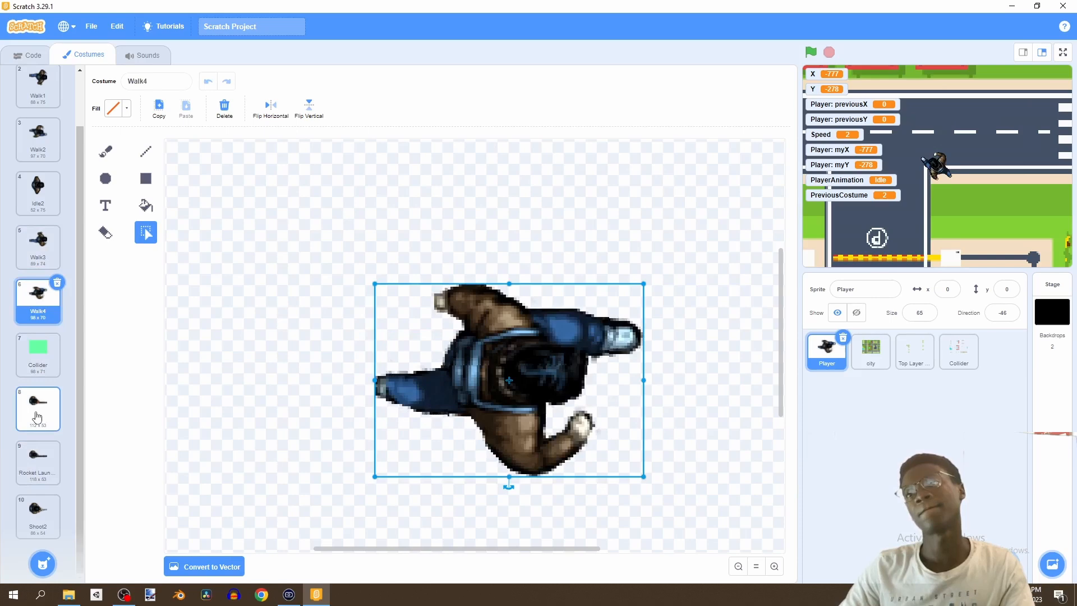
click(37, 409)
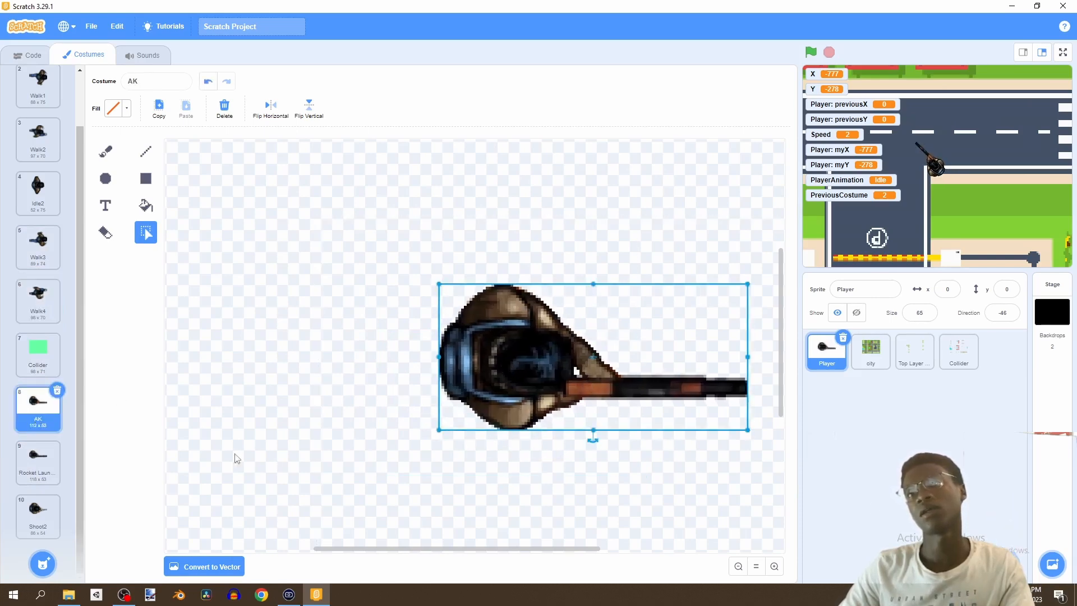
click(38, 460)
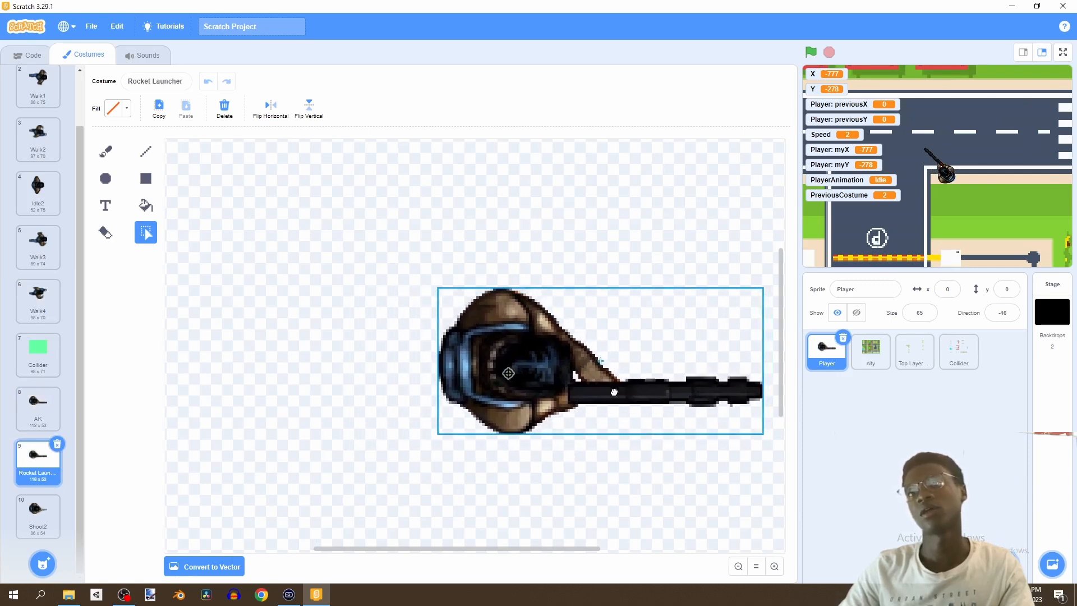
Shift the Shoot2 artwork on the canvas to line up with the other costumes.
click(37, 514)
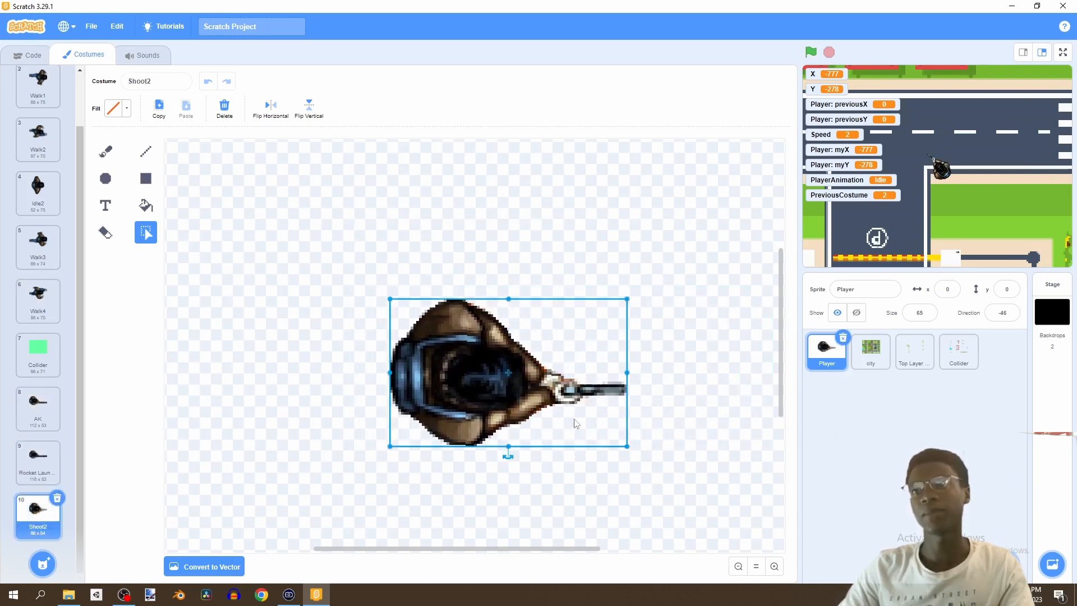
drag(508, 374, 560, 361)
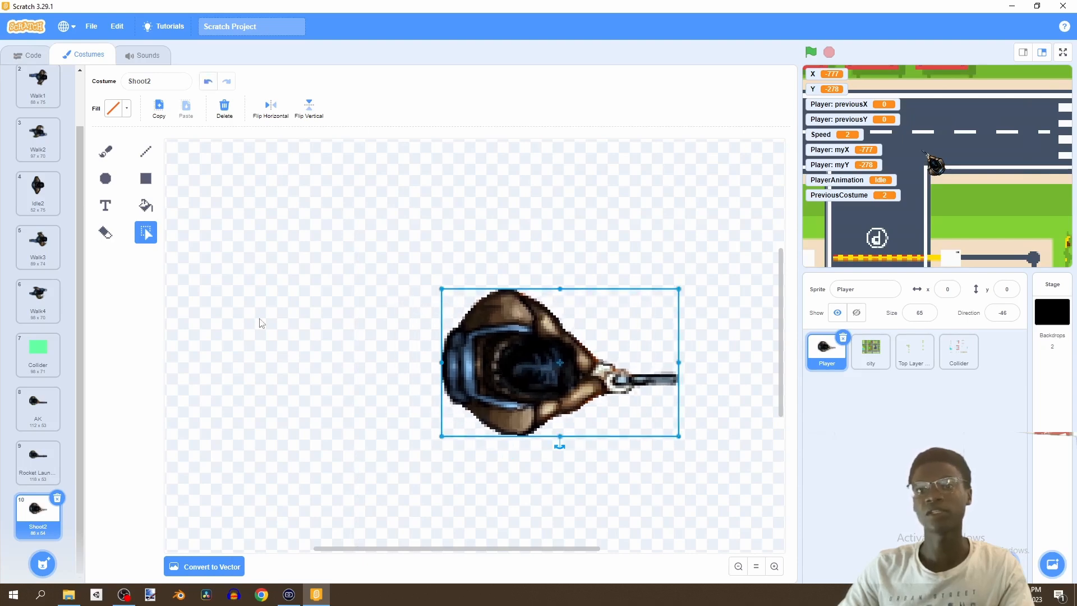
click(156, 80)
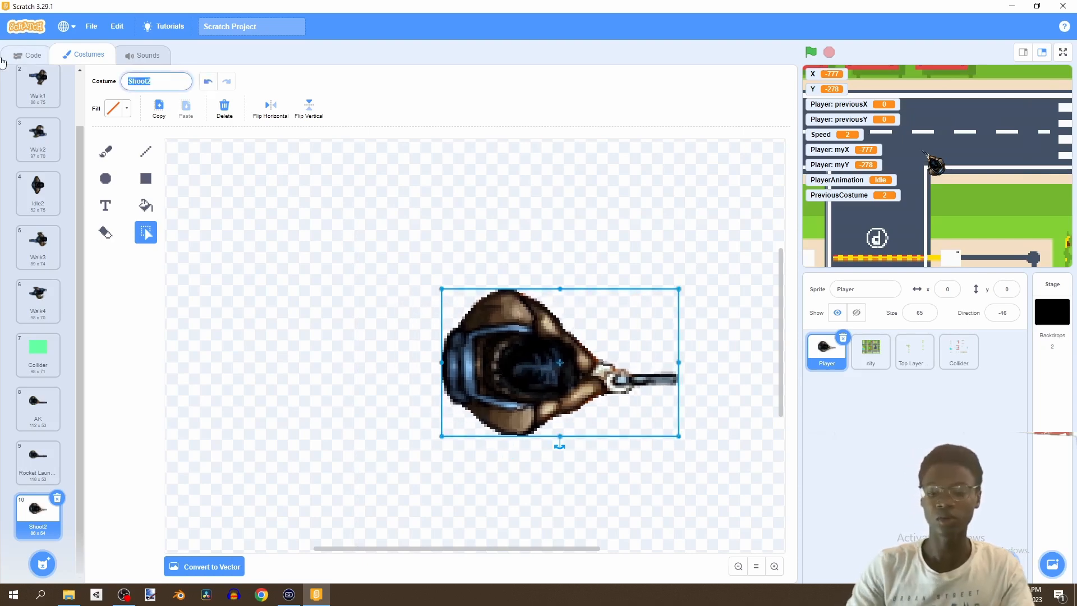
Rename the Shoot2 costume to 'Pistol'.
text(Pistol)
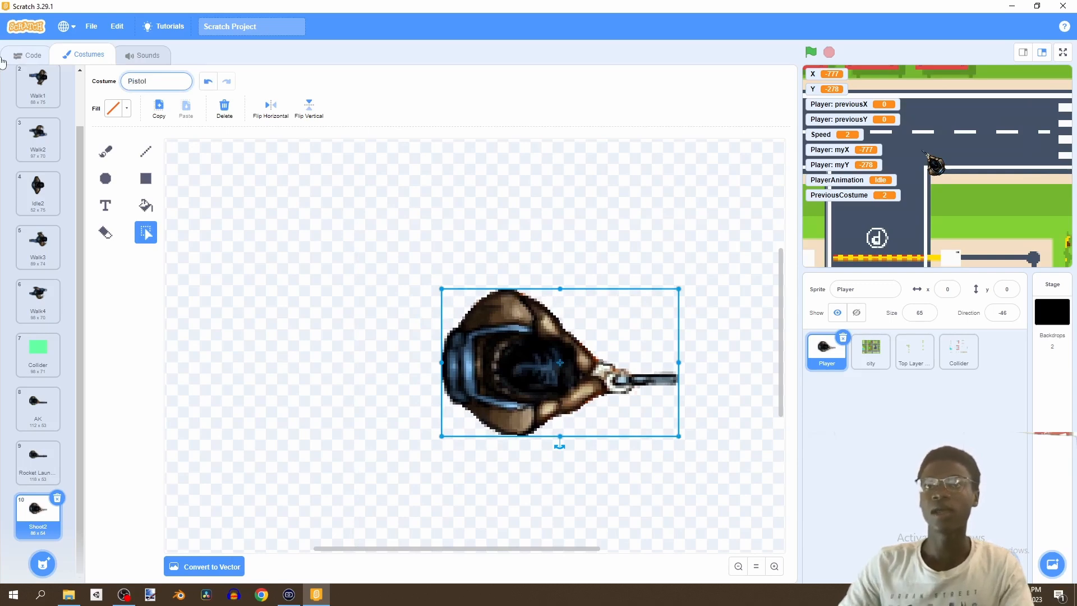
click(30, 55)
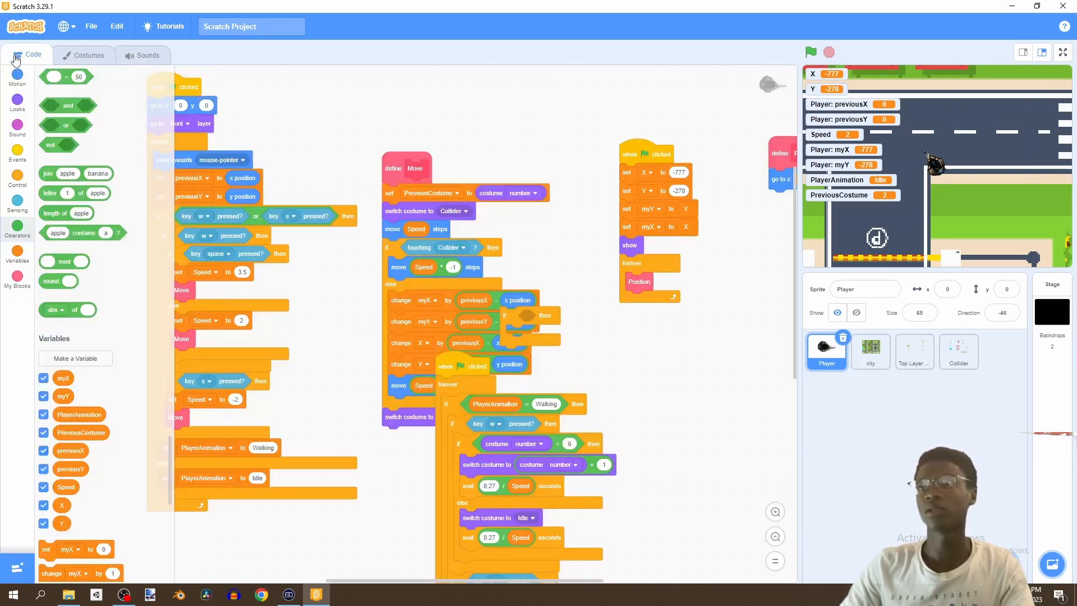
click(88, 55)
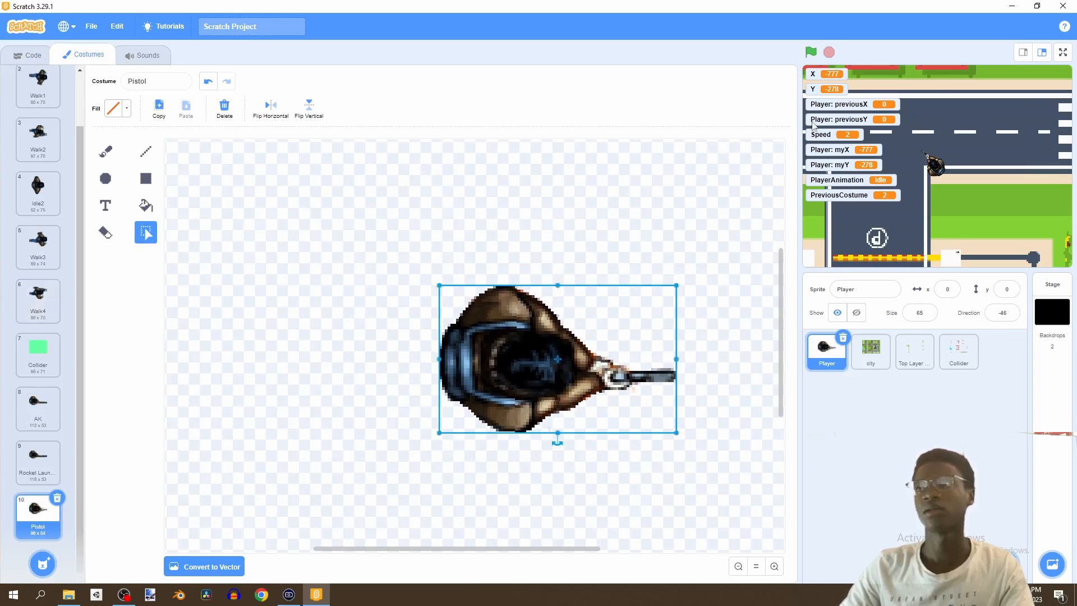
Preview the Rocket Launcher and AK costumes, then return to Walk4.
click(37, 460)
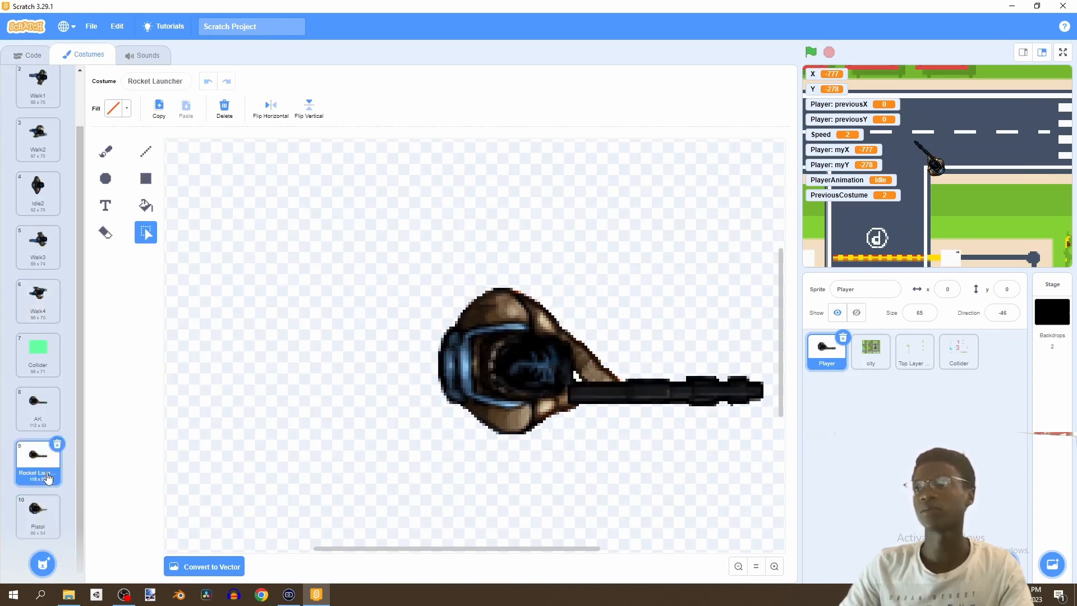
click(37, 405)
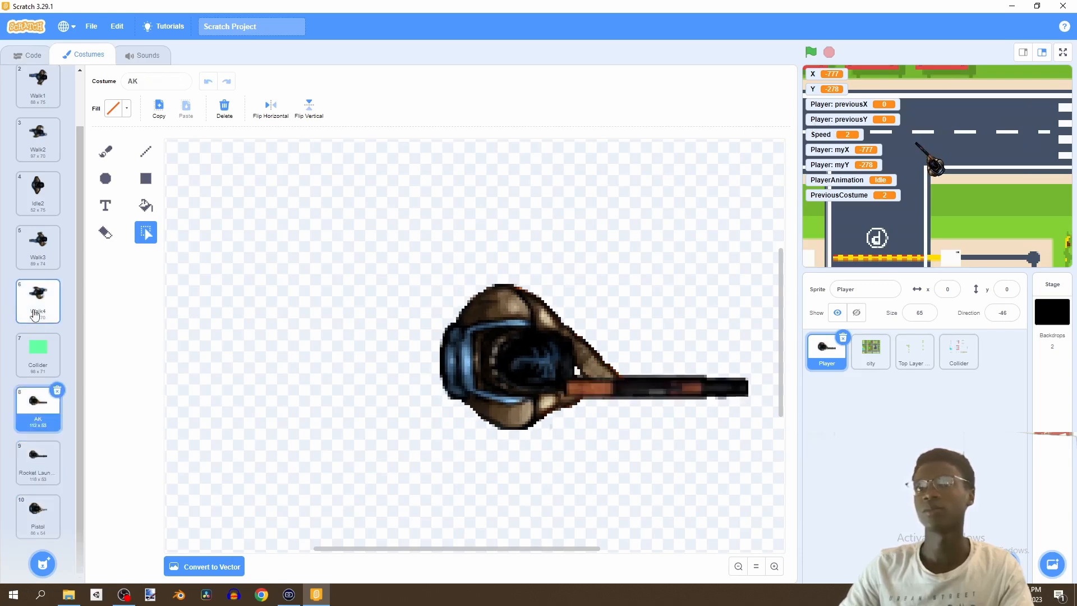
click(37, 301)
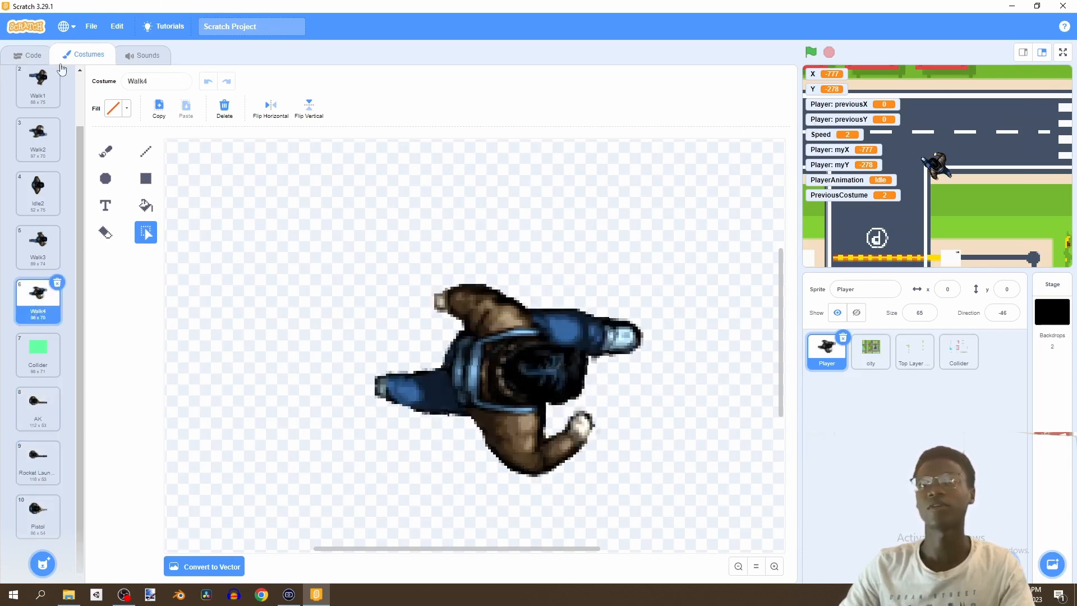
click(33, 55)
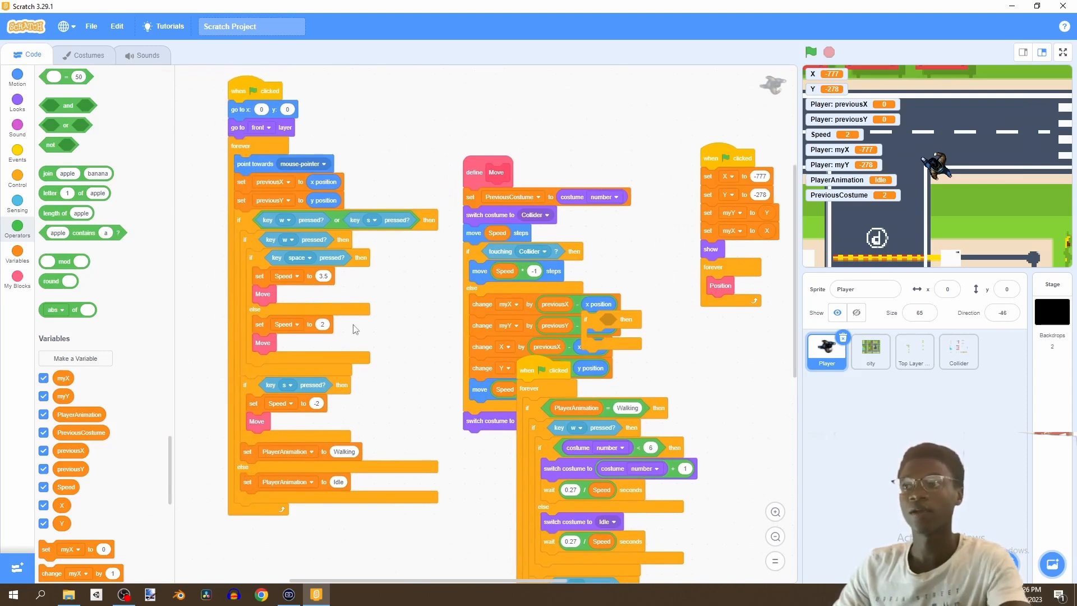
mouse_move(245, 273)
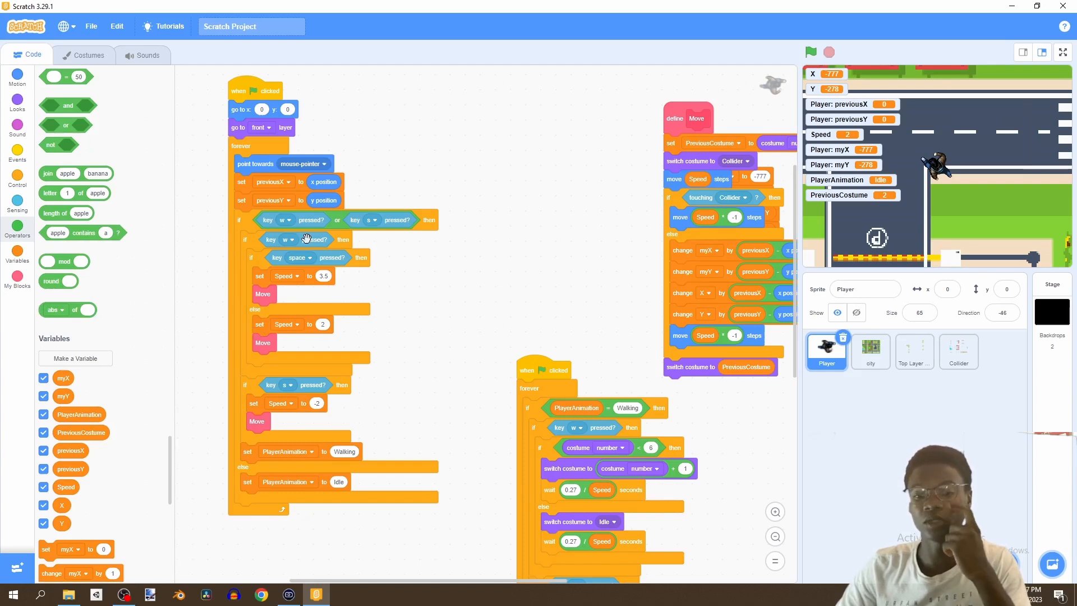
mouse_move(94, 342)
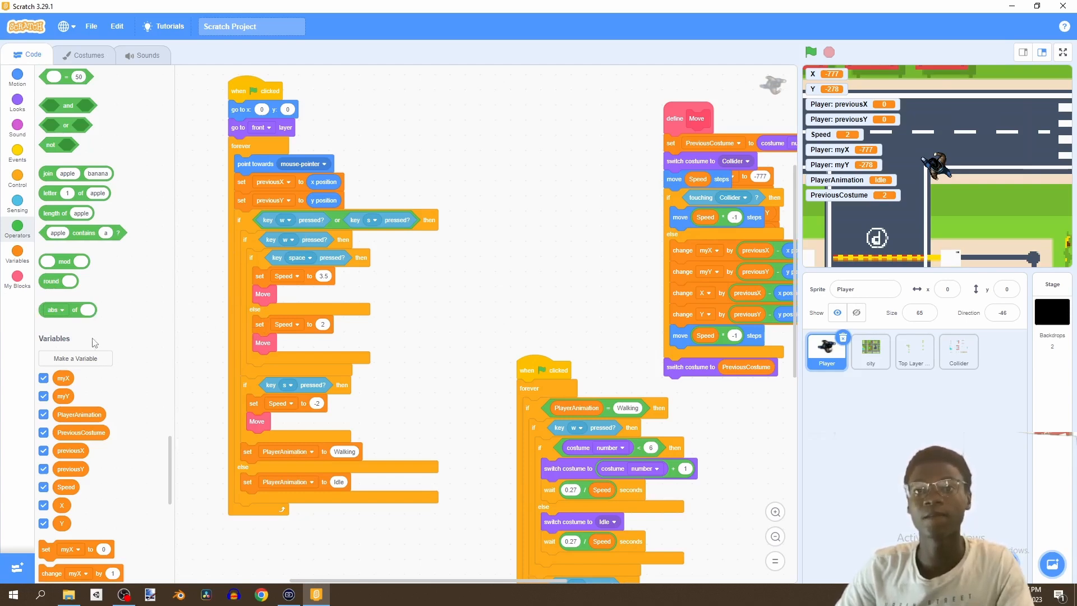
click(18, 150)
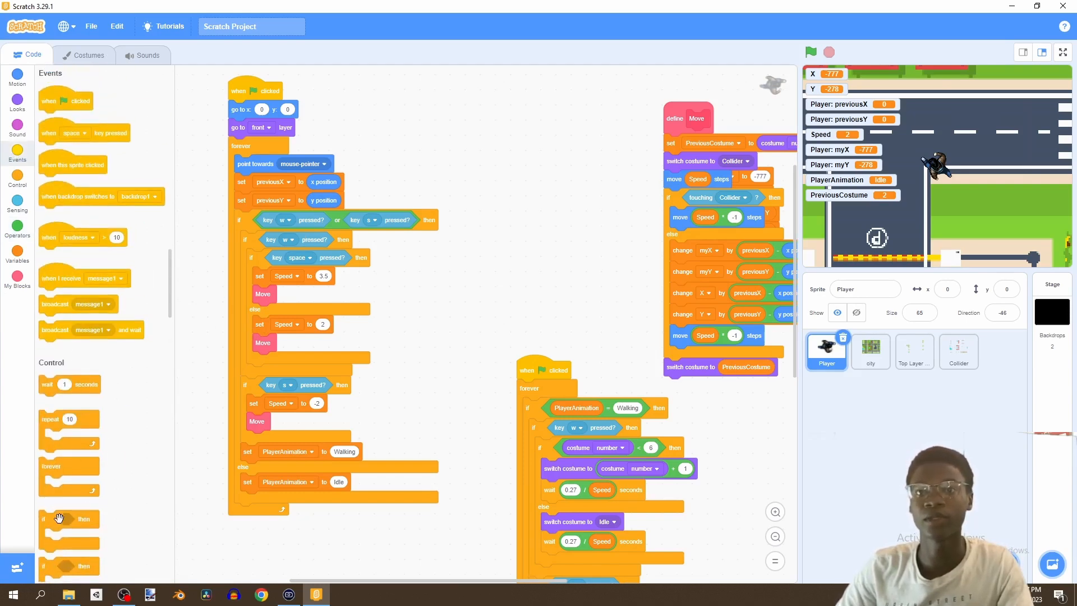
drag(58, 519, 495, 302)
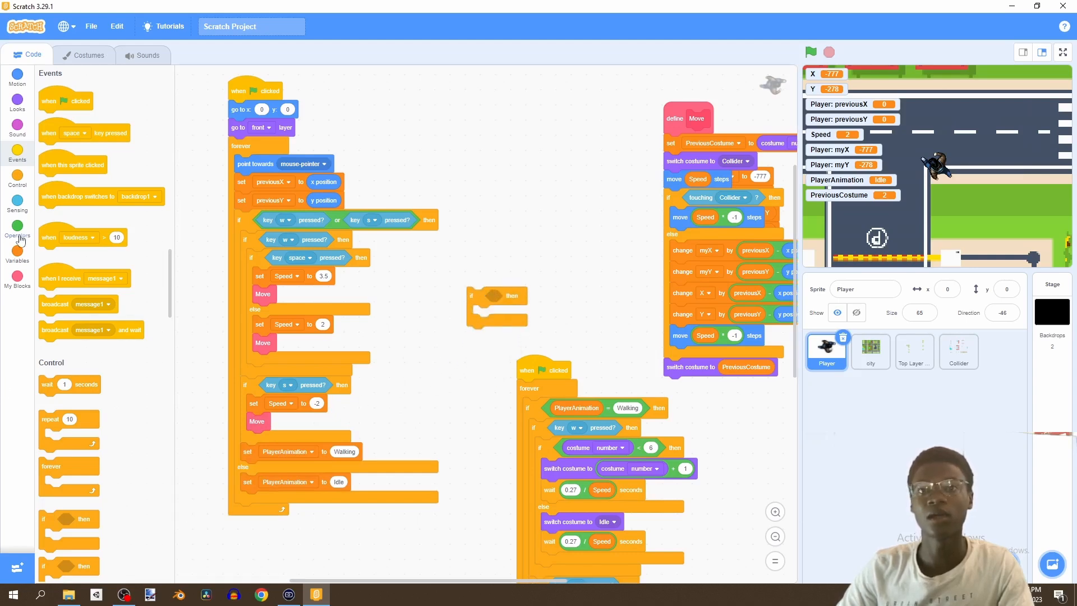
Add a 'key pressed?' sensing check set to the e key.
click(17, 202)
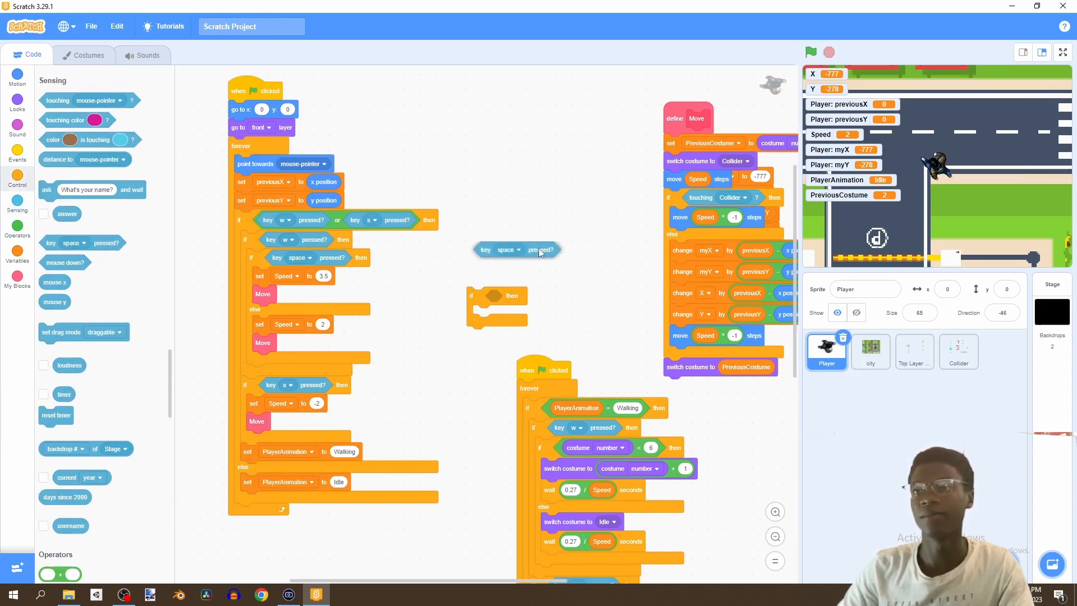
click(510, 245)
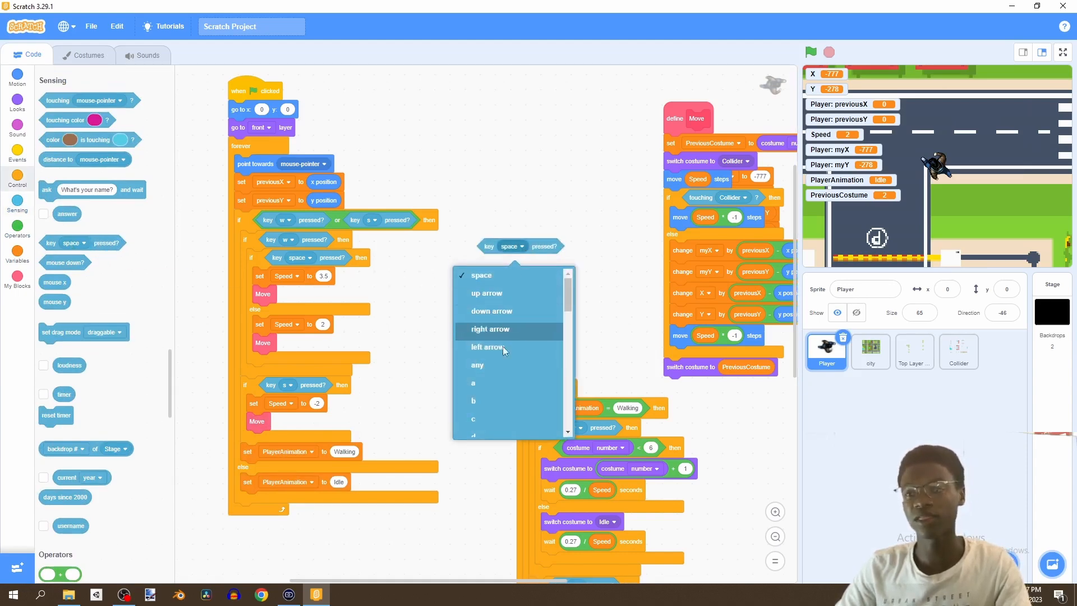
scroll(down, 3)
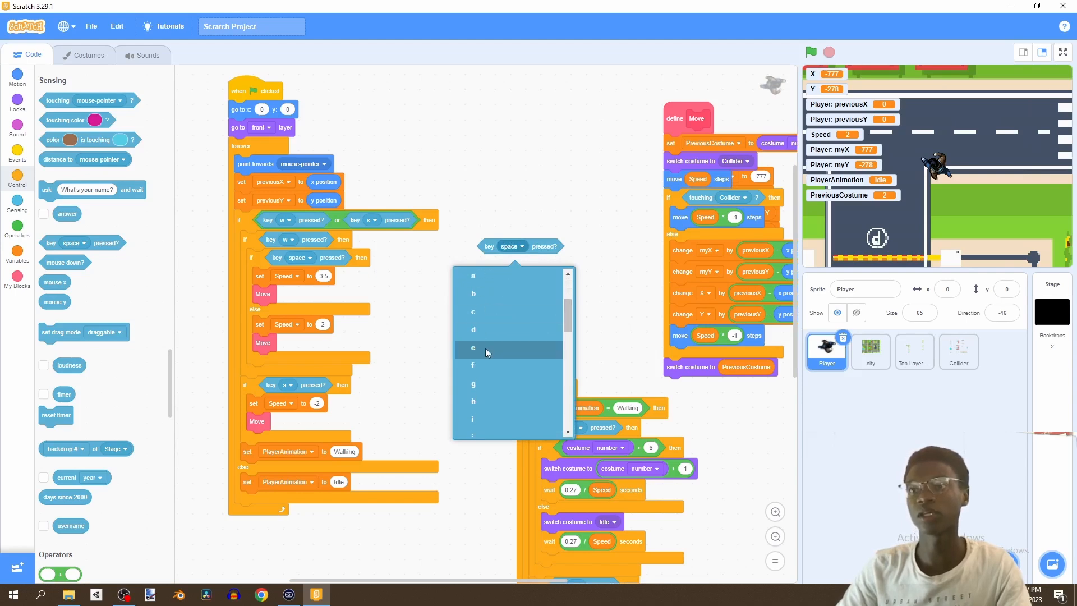
click(472, 348)
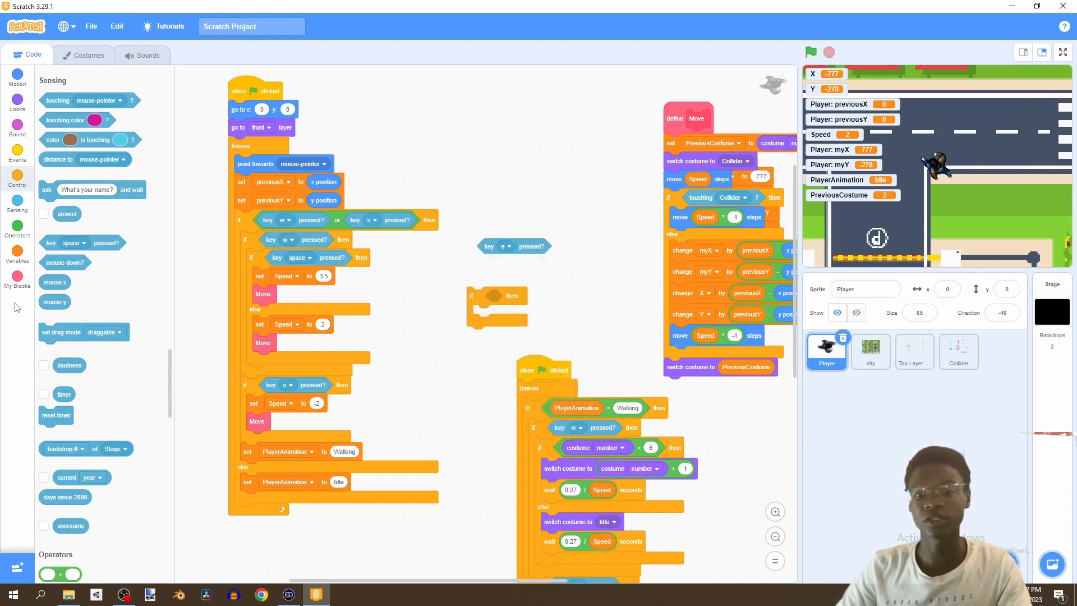
click(17, 229)
text(W)
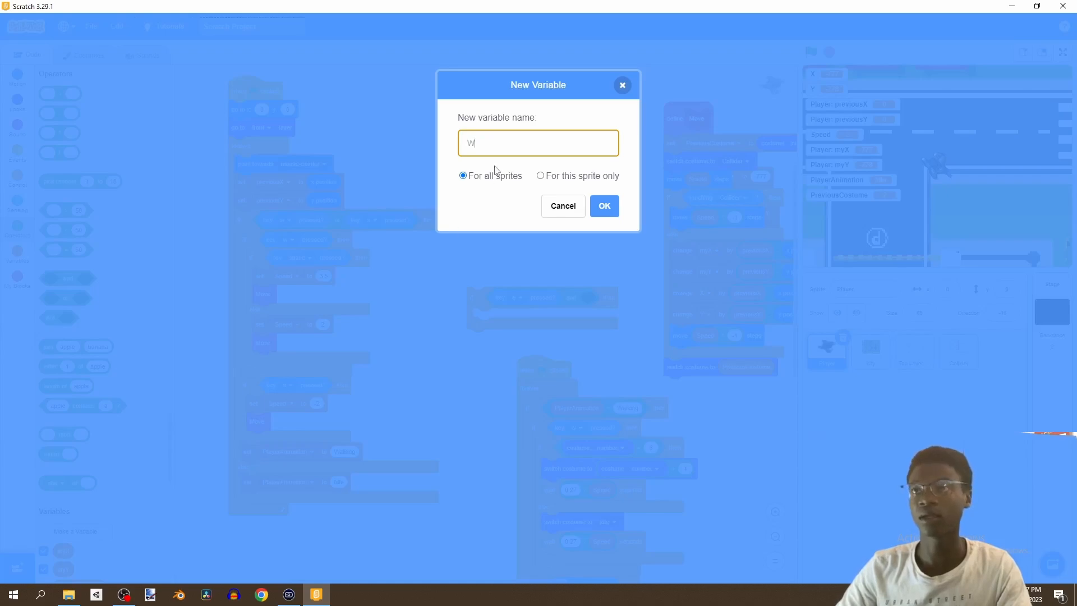
Create the Weapon variable and build 'key e pressed and not Weapon = Fist'.
text(eapon)
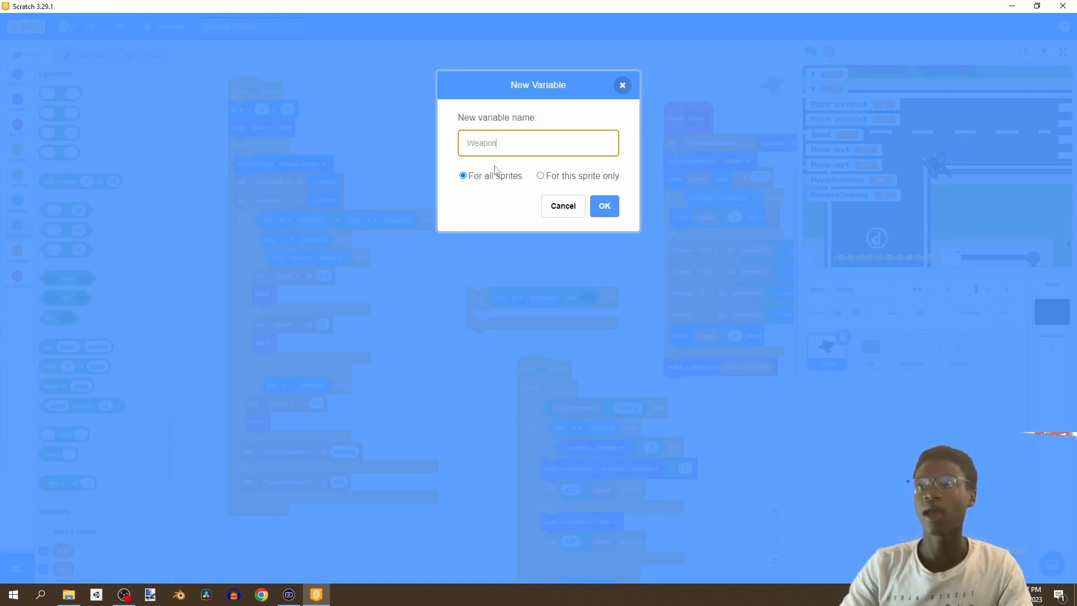
click(604, 205)
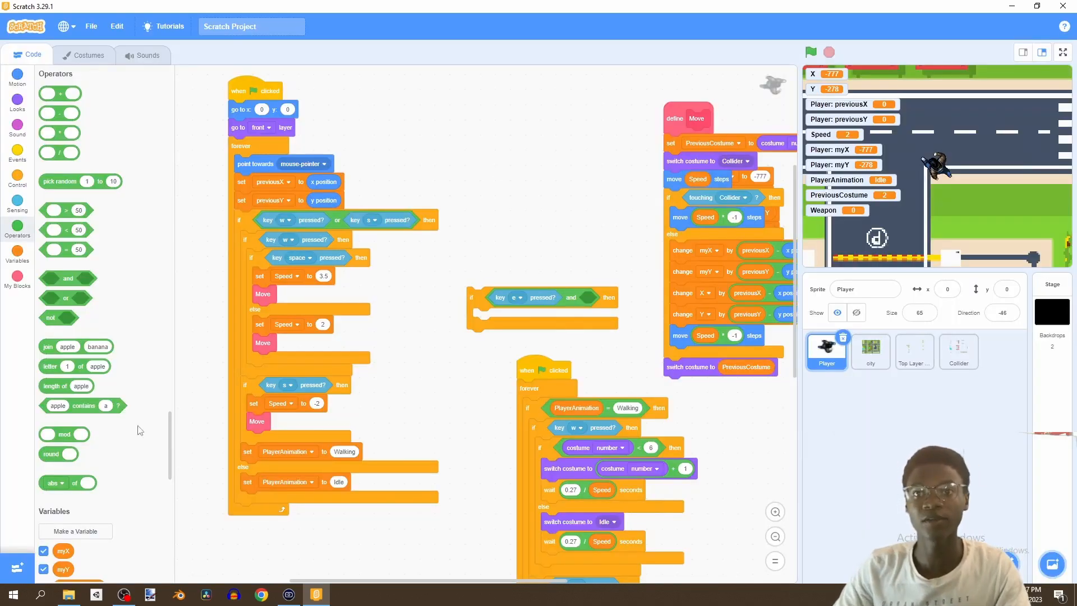
scroll(down, 3)
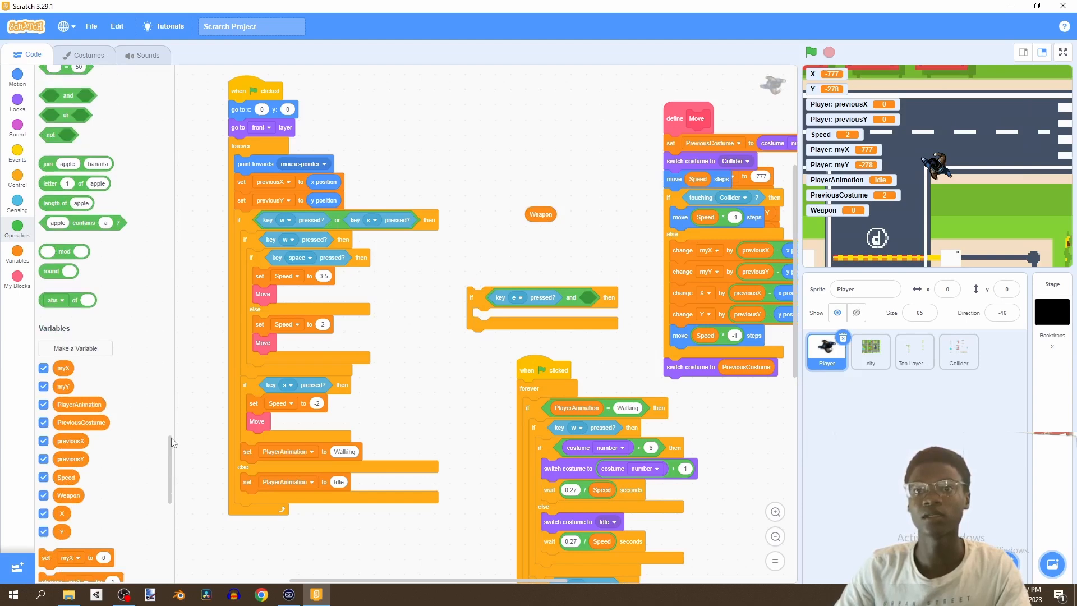
scroll(down, 3)
text(Fist)
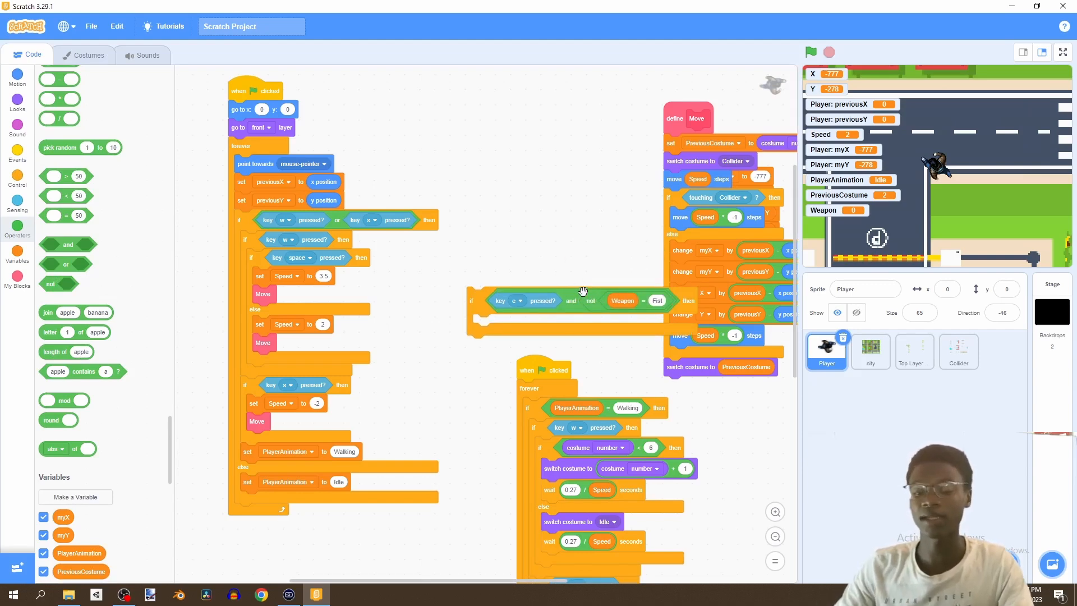
mouse_move(538, 232)
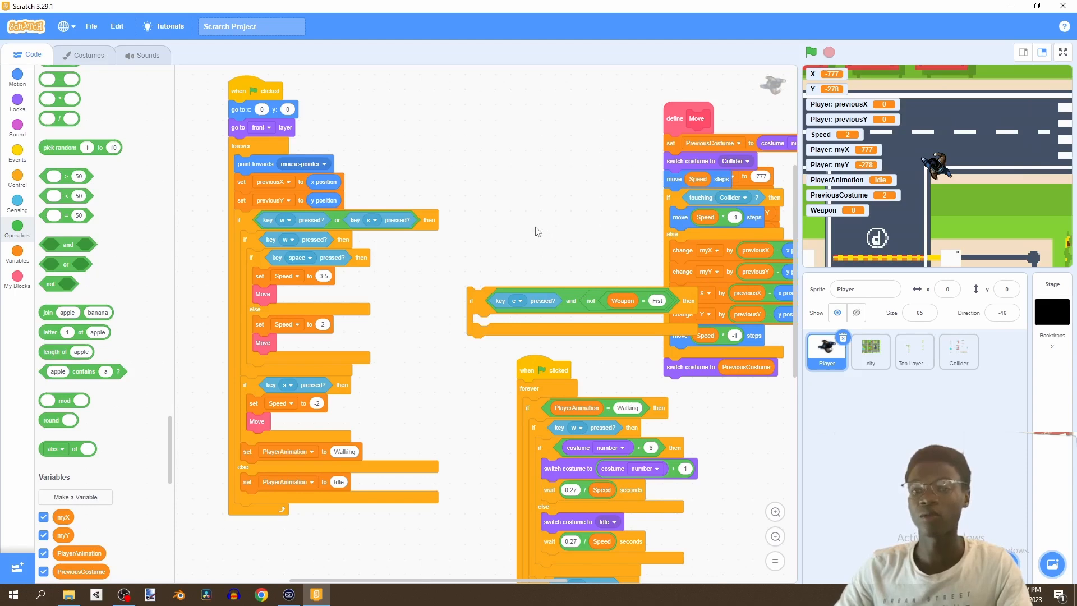
scroll(down, 3)
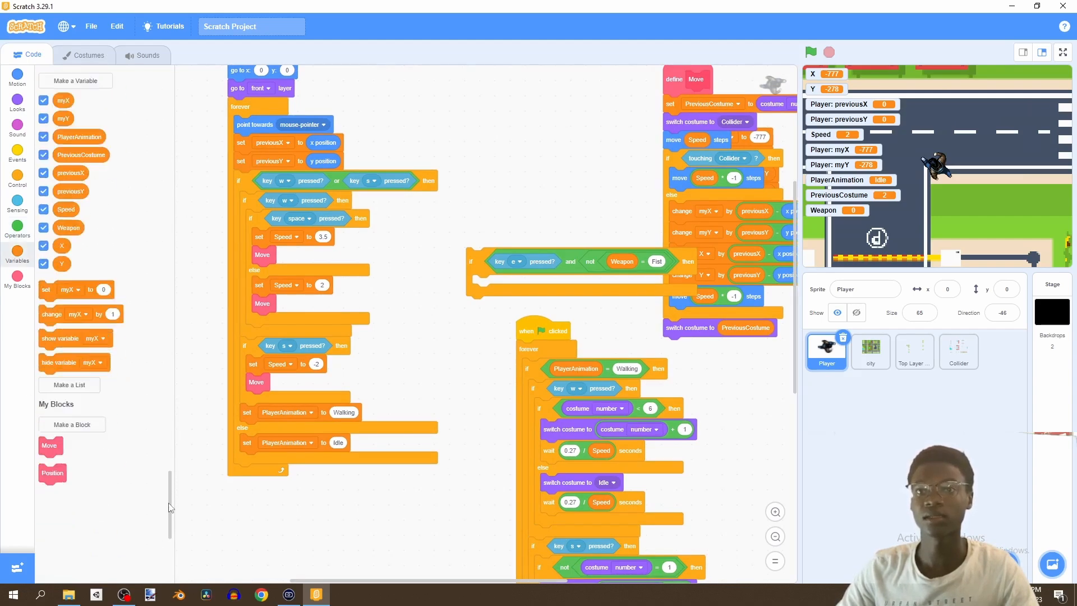
Wrap the movement code in the e-key if-else and set PlayerAnimation to Shooting on w or s.
drag(67, 289, 405, 382)
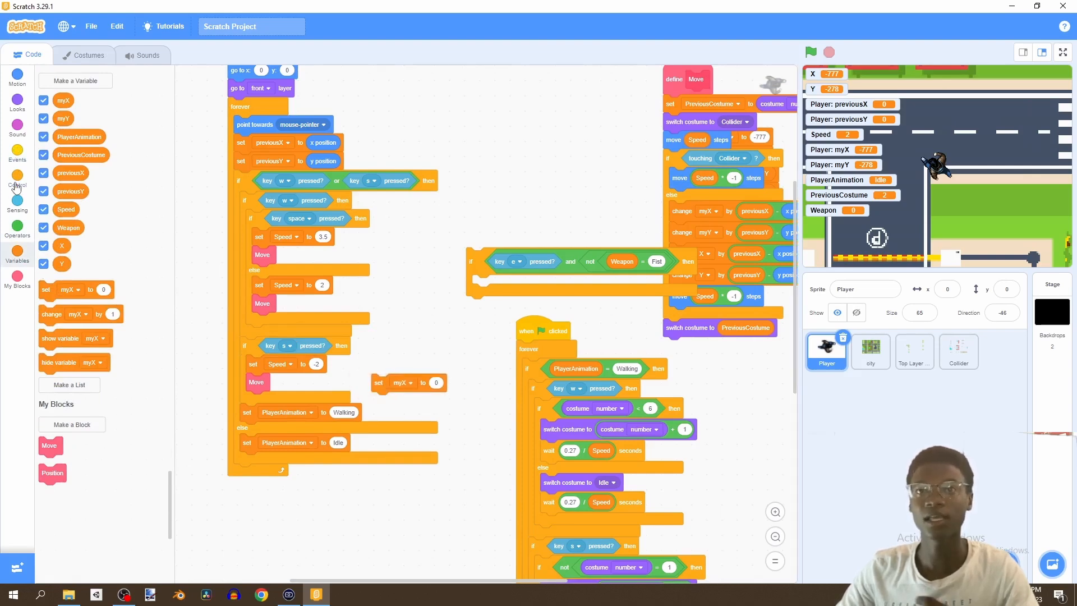
click(18, 183)
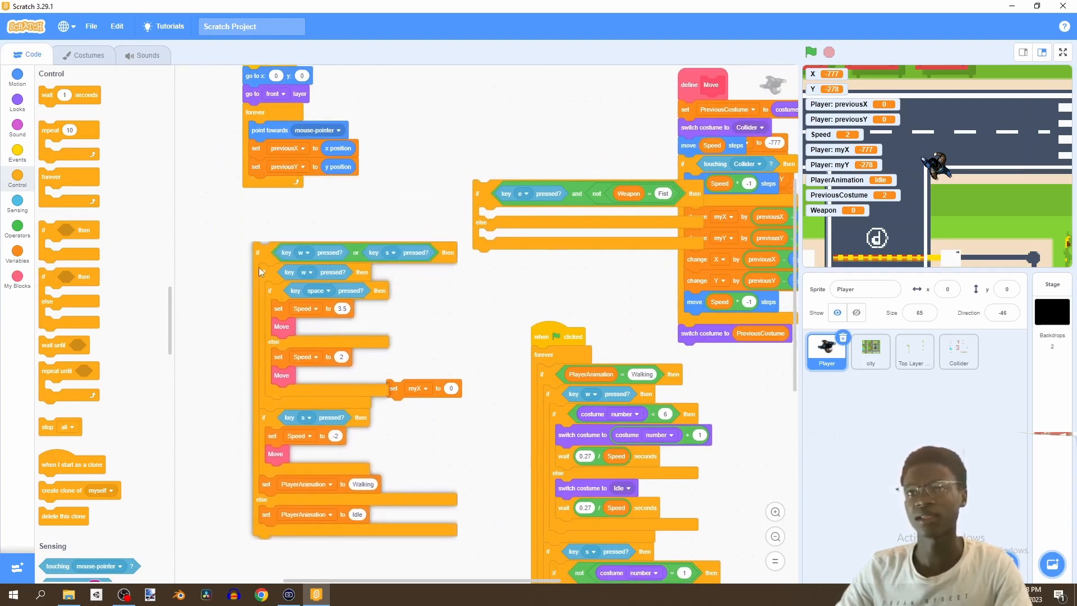
drag(257, 252, 491, 267)
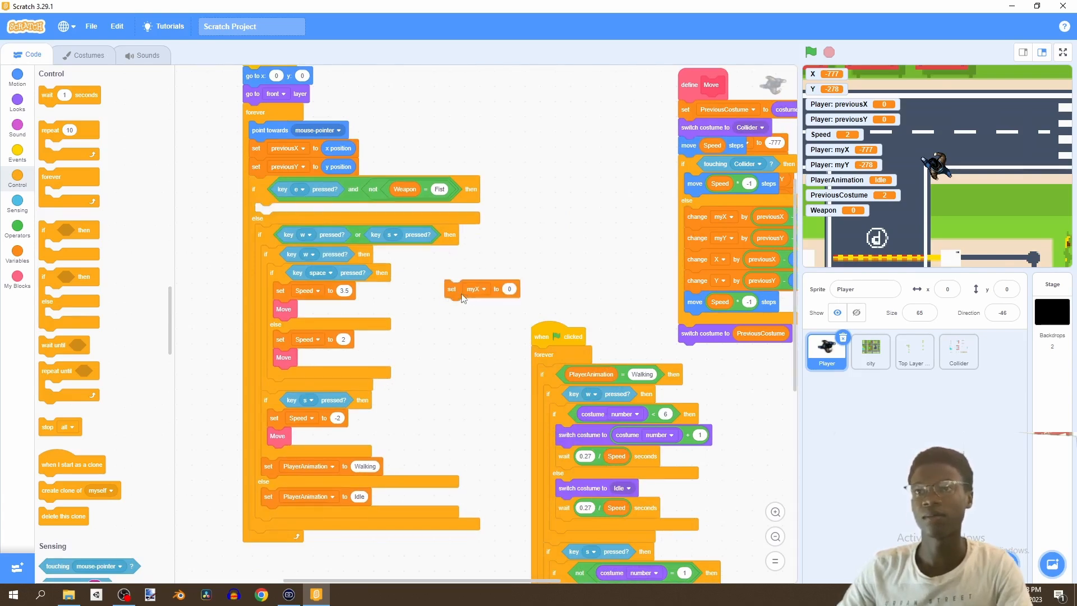
right_click(303, 254)
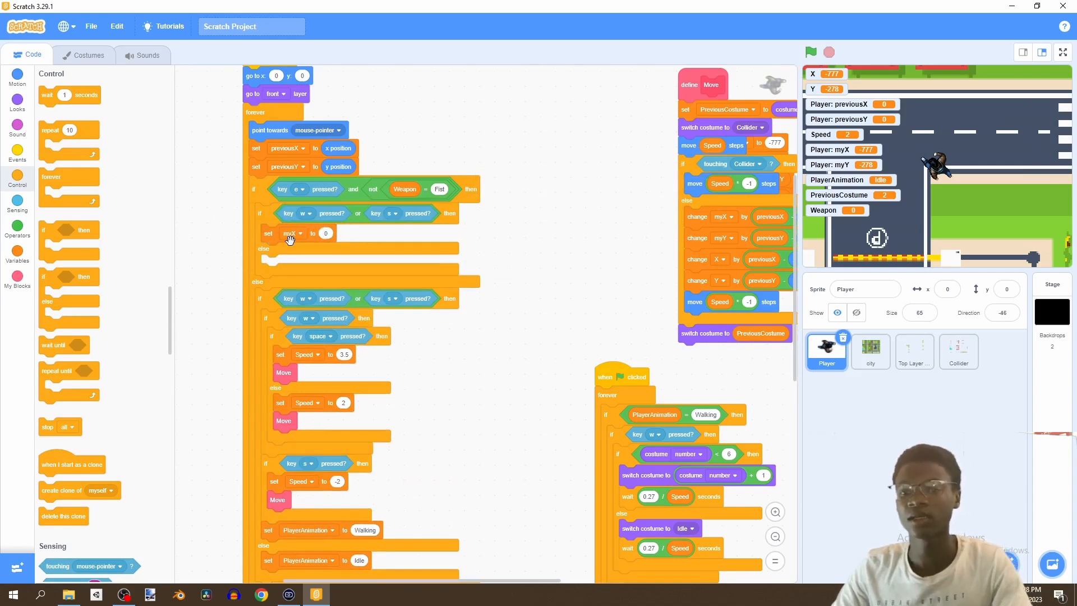
click(291, 234)
text(Shooting)
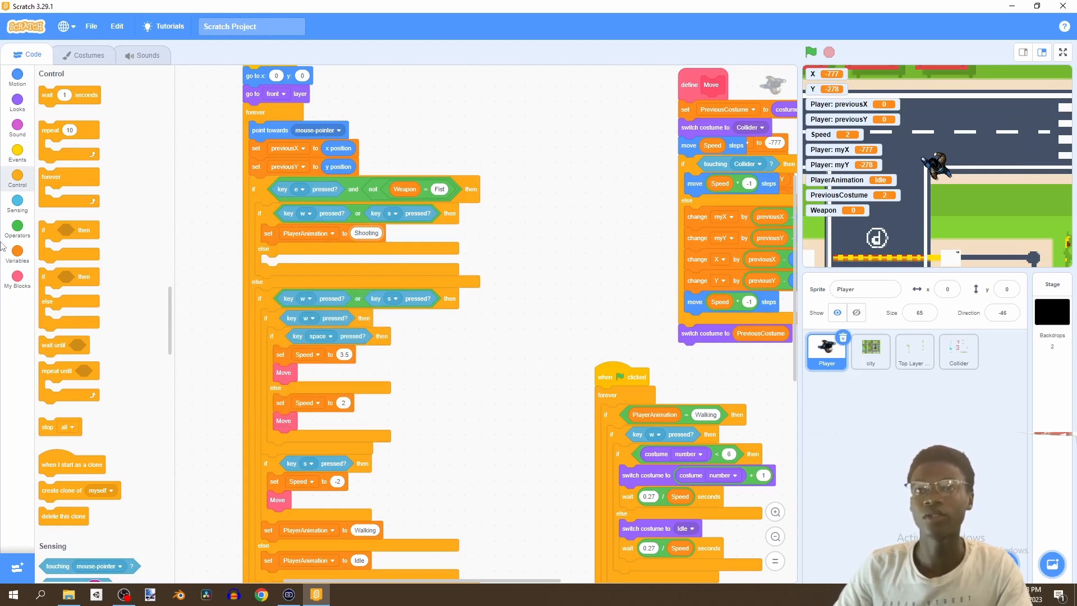
click(17, 257)
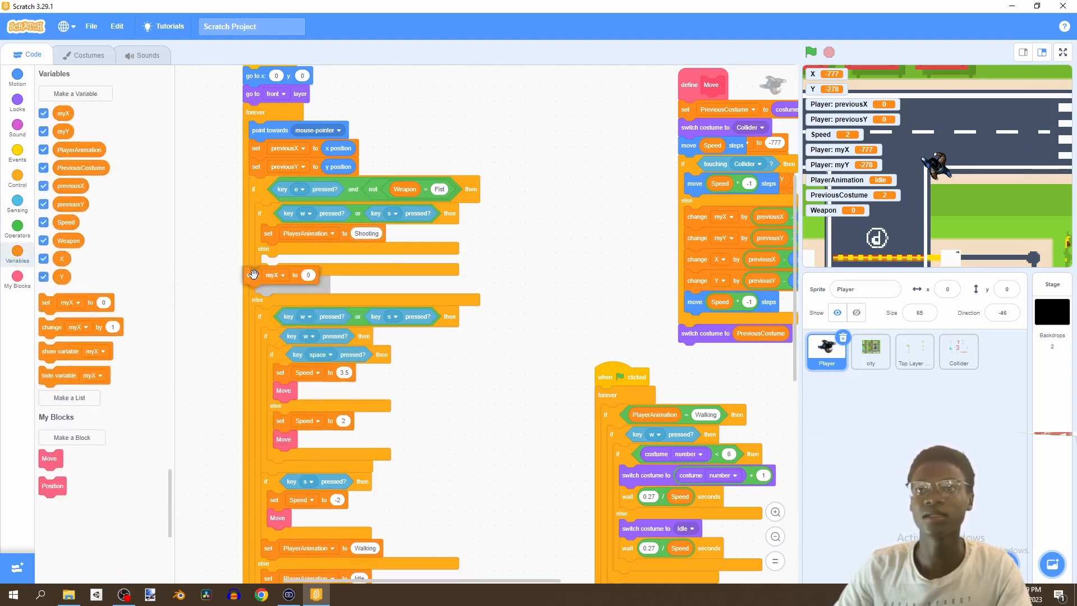
click(275, 275)
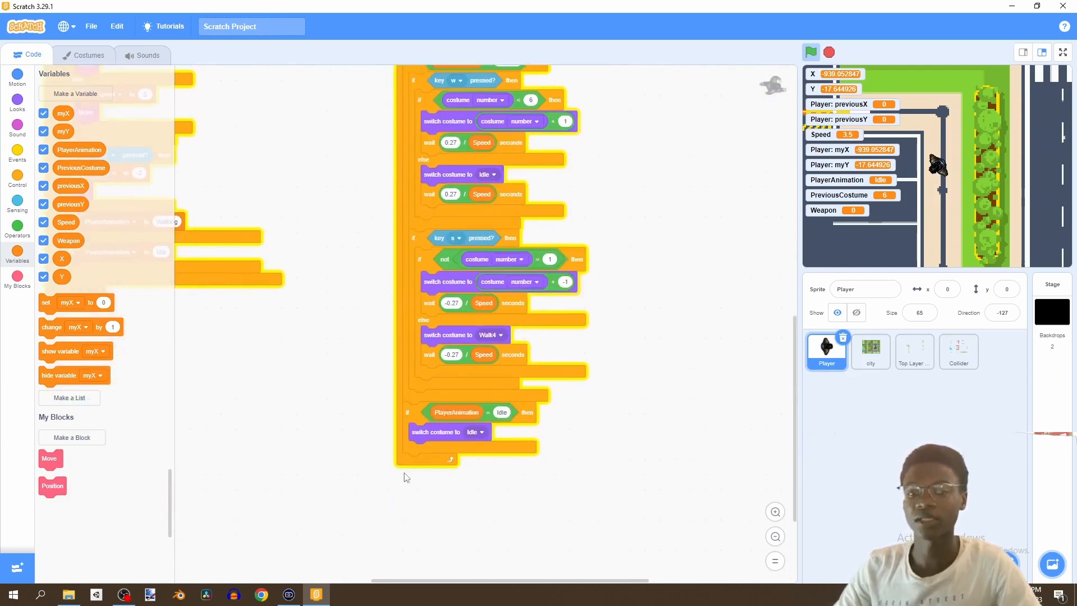
mouse_move(226, 397)
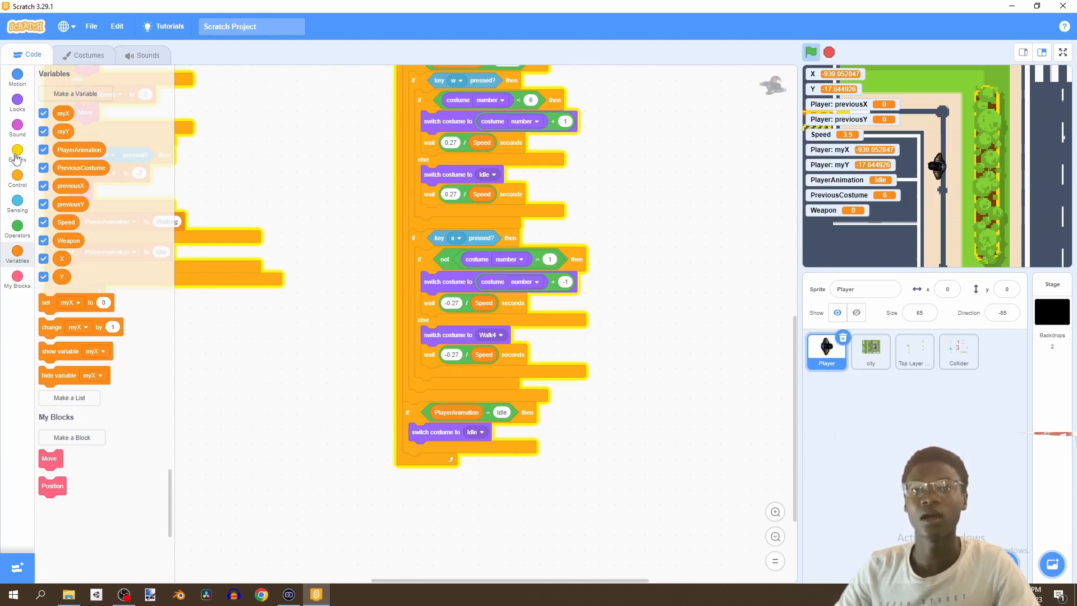
Build an if testing PlayerAnimation = Shooting with a nested Weapon = Pistol check.
click(18, 178)
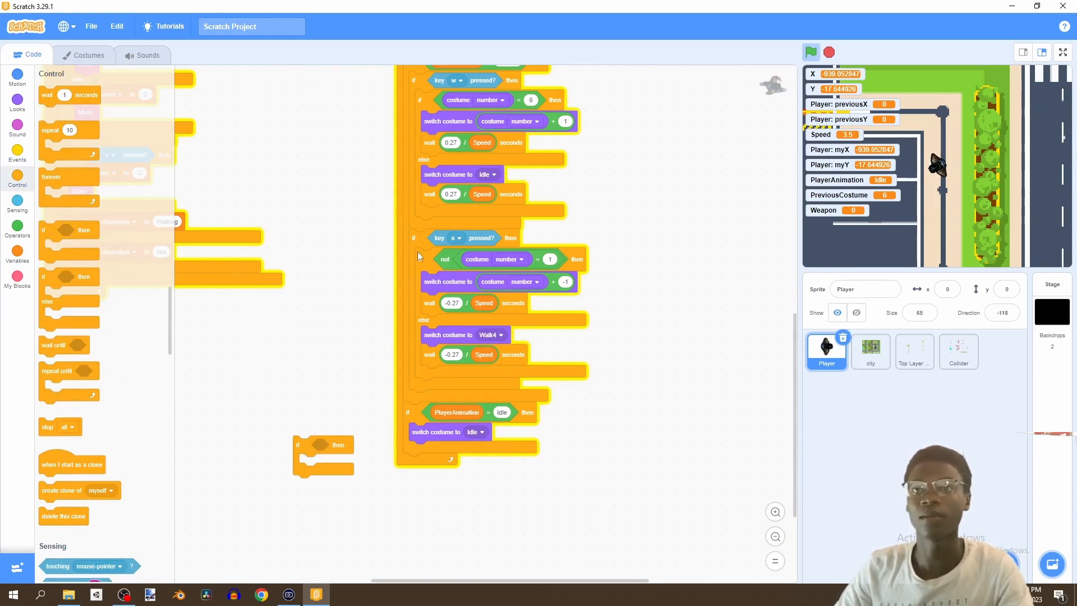
click(17, 228)
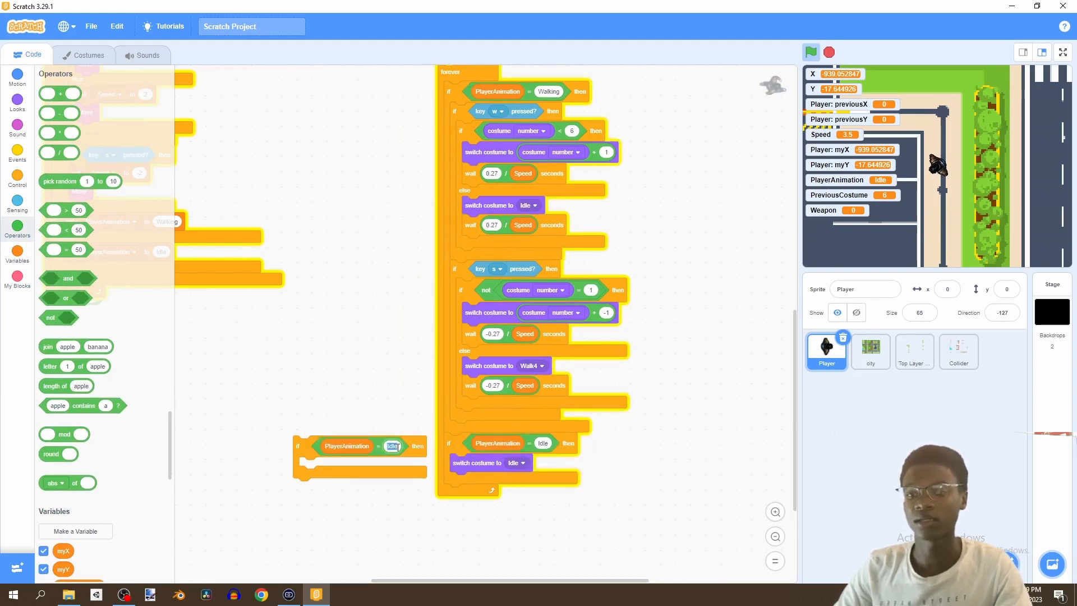
text(Shi)
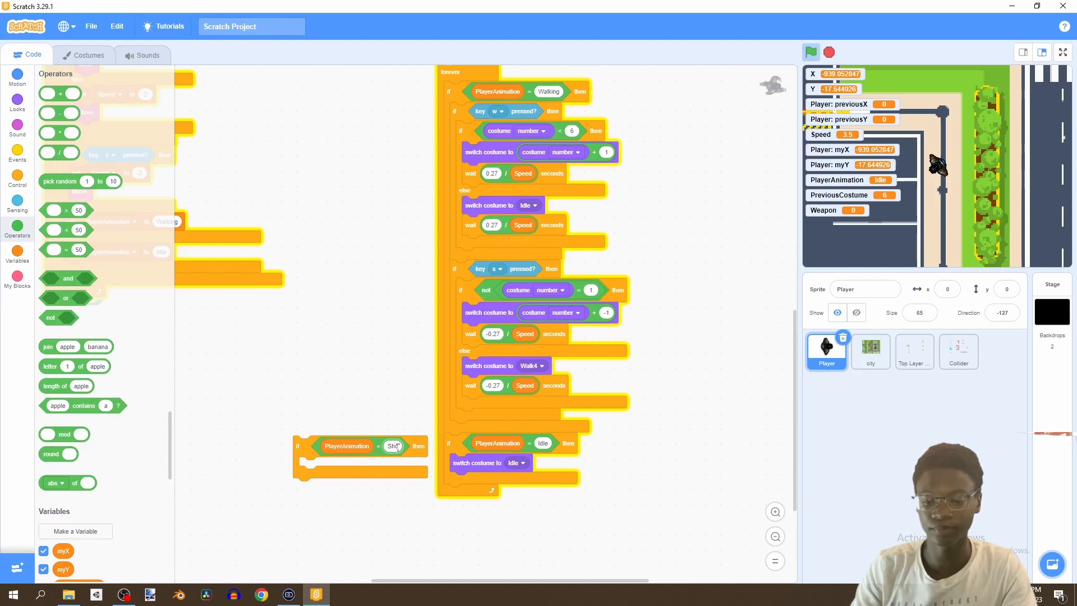
text(Shooting)
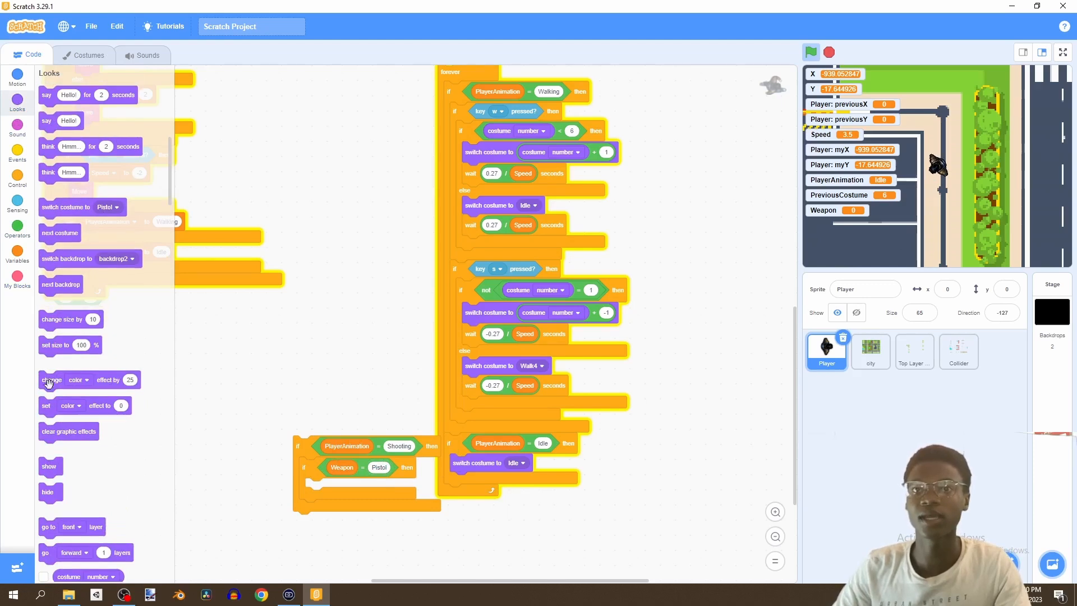
Switch costumes to Pistol, AK or Rocket Launcher for Weapon values Pistol, AR and Bazooka.
drag(65, 207, 405, 533)
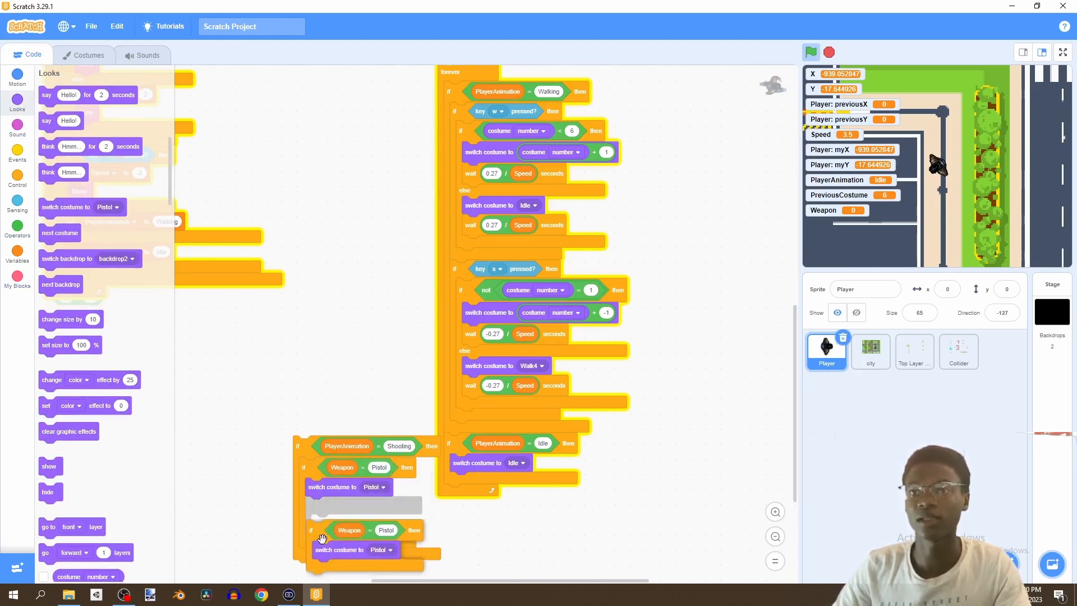
scroll(down, 3)
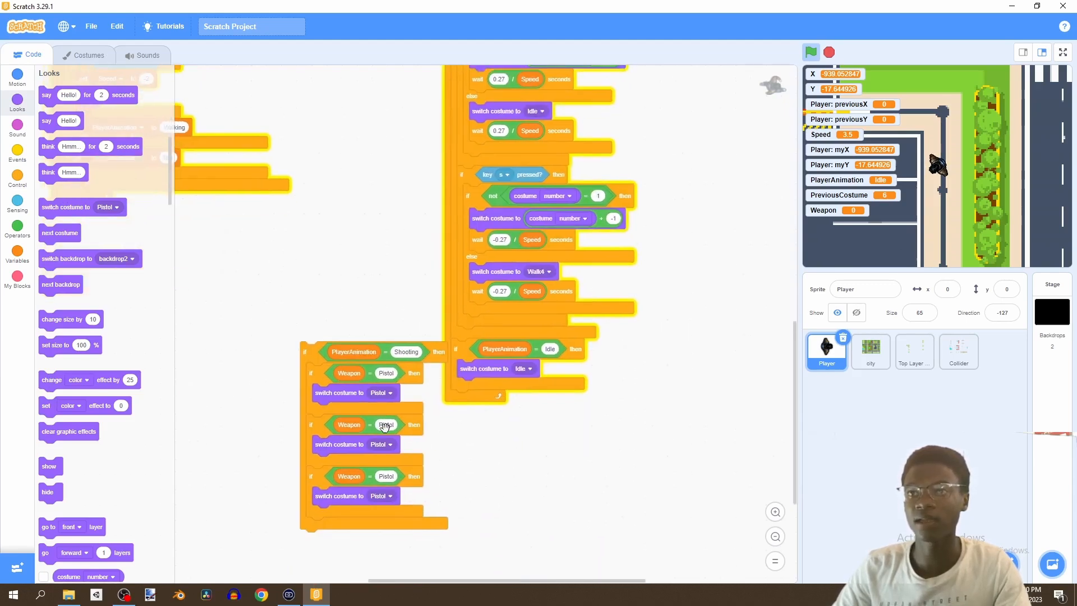
click(386, 424)
text(AR)
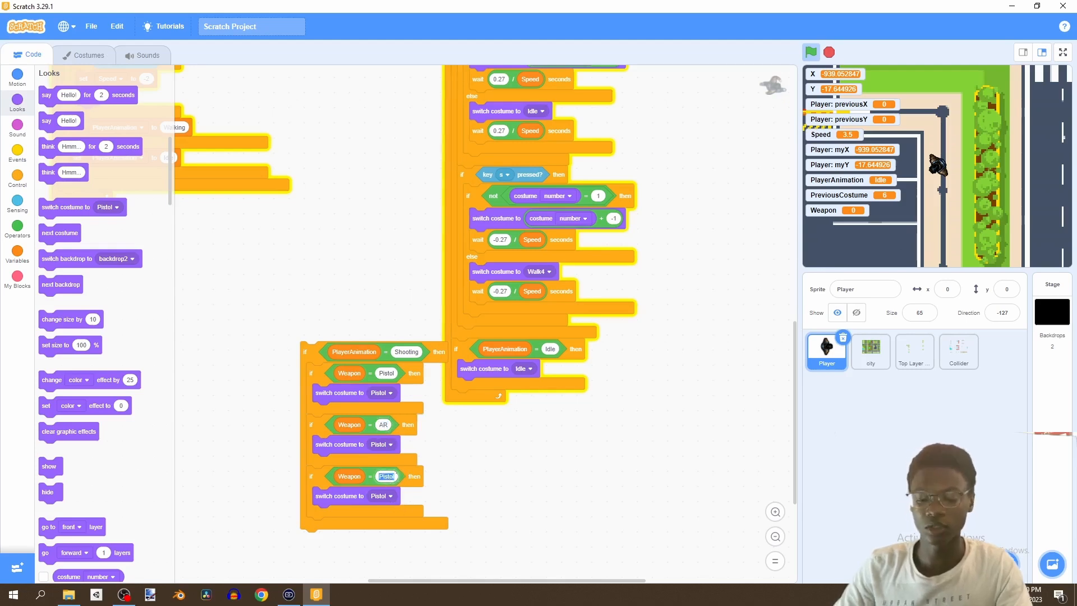
text(Bazooka)
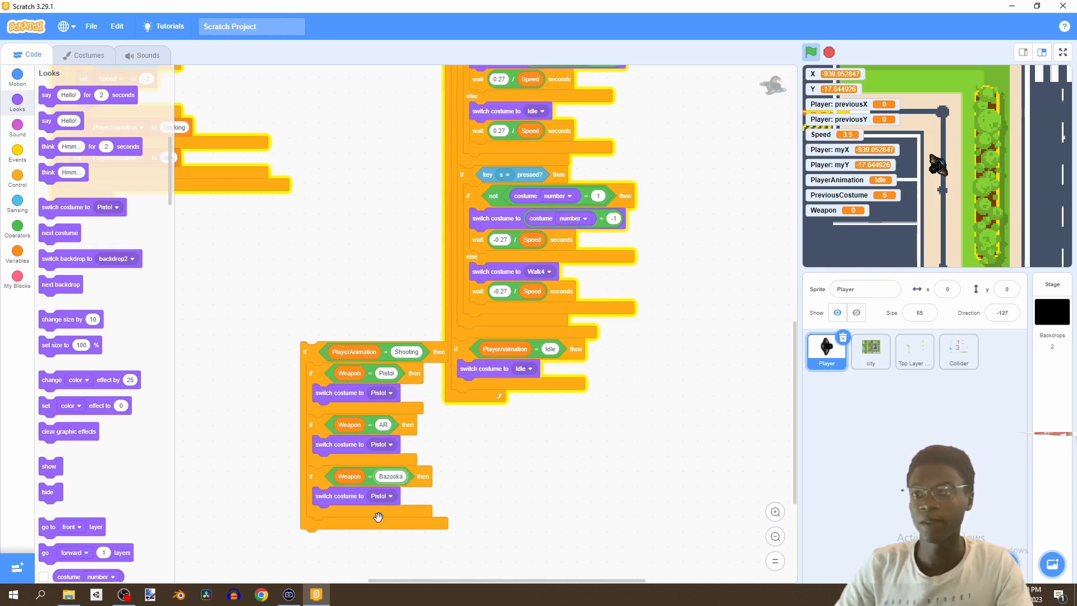
click(383, 496)
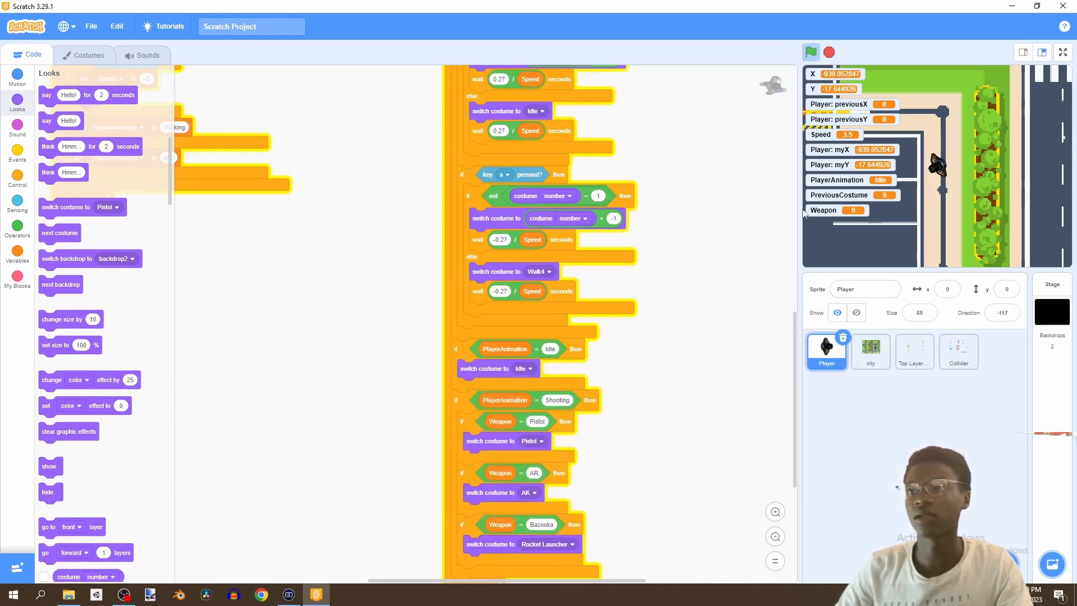
Top the forever loop with a green-flag hat and run the project to test.
click(811, 52)
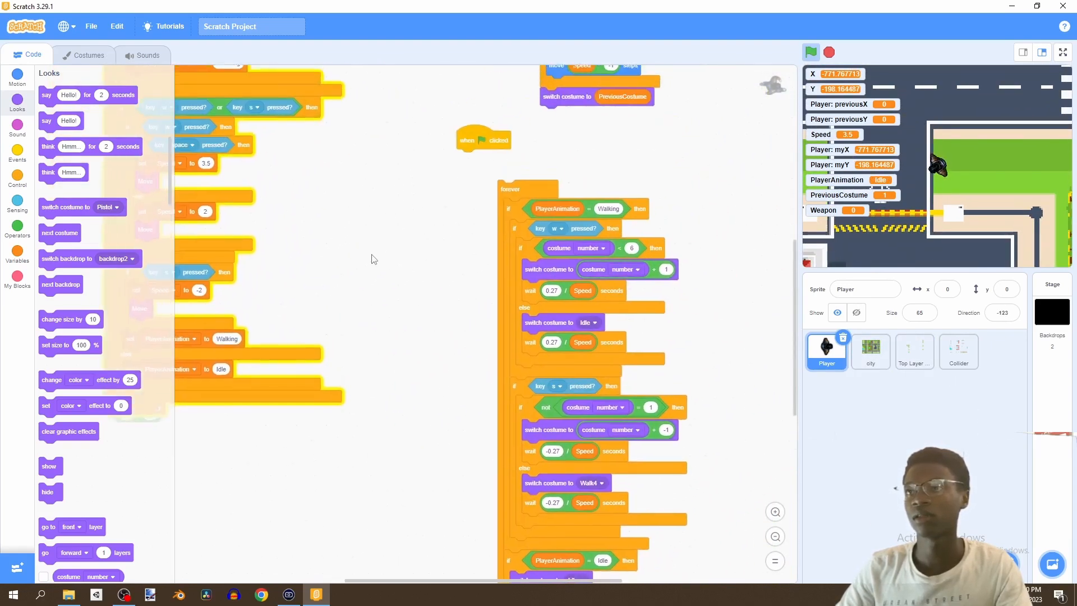
click(811, 52)
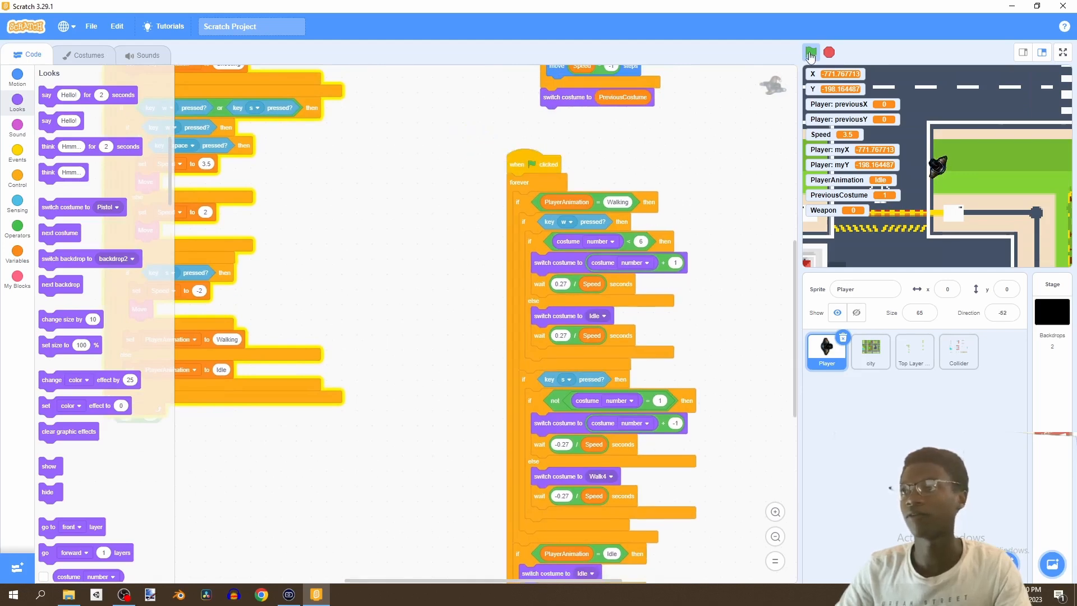
click(811, 52)
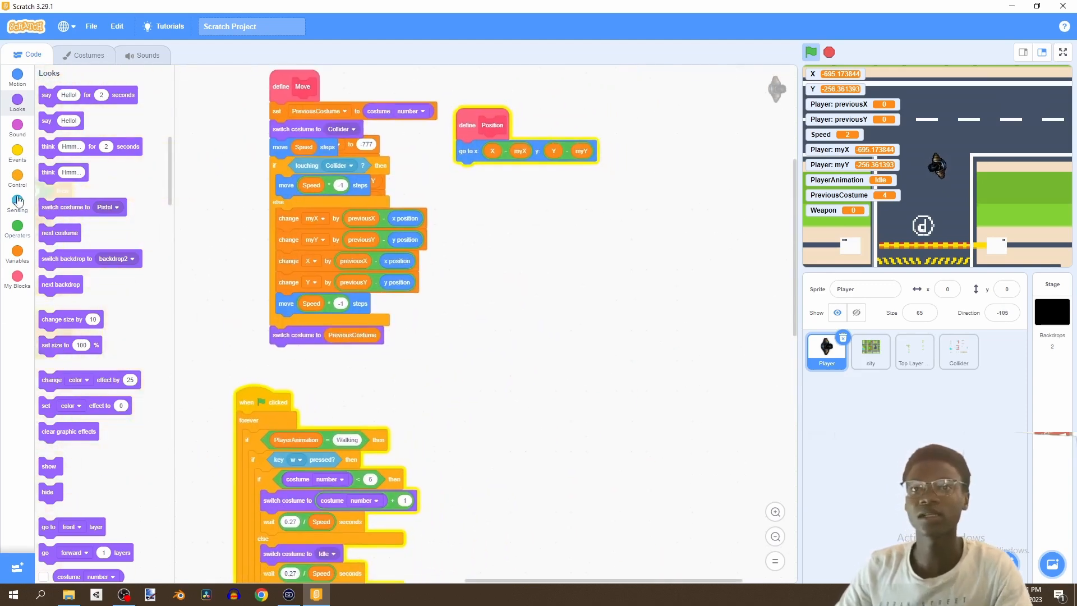
Start a green-flag script that sets Weapon to Fist.
click(18, 156)
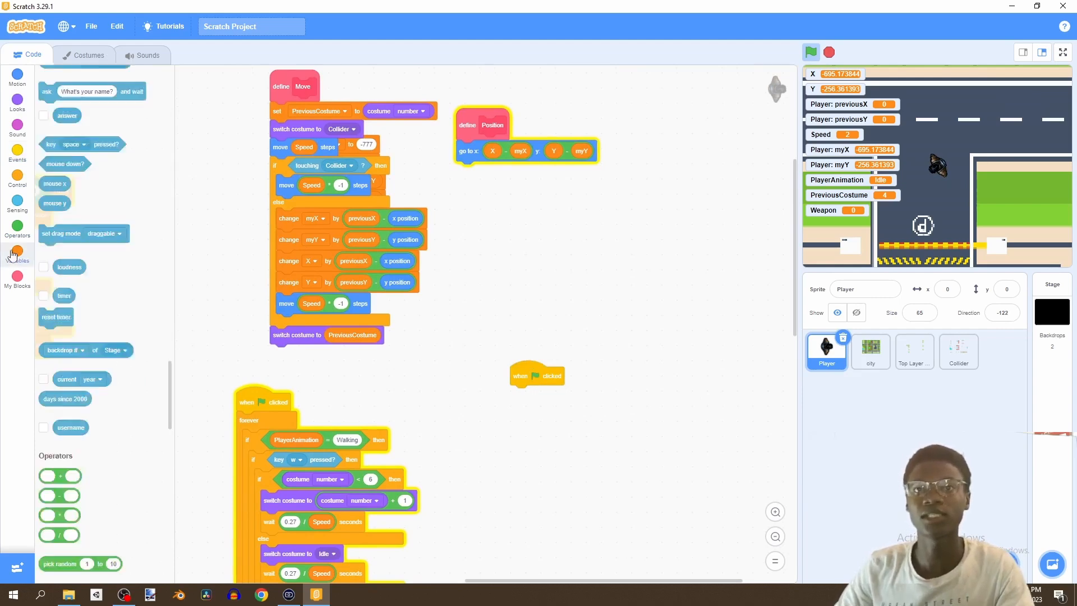
click(18, 256)
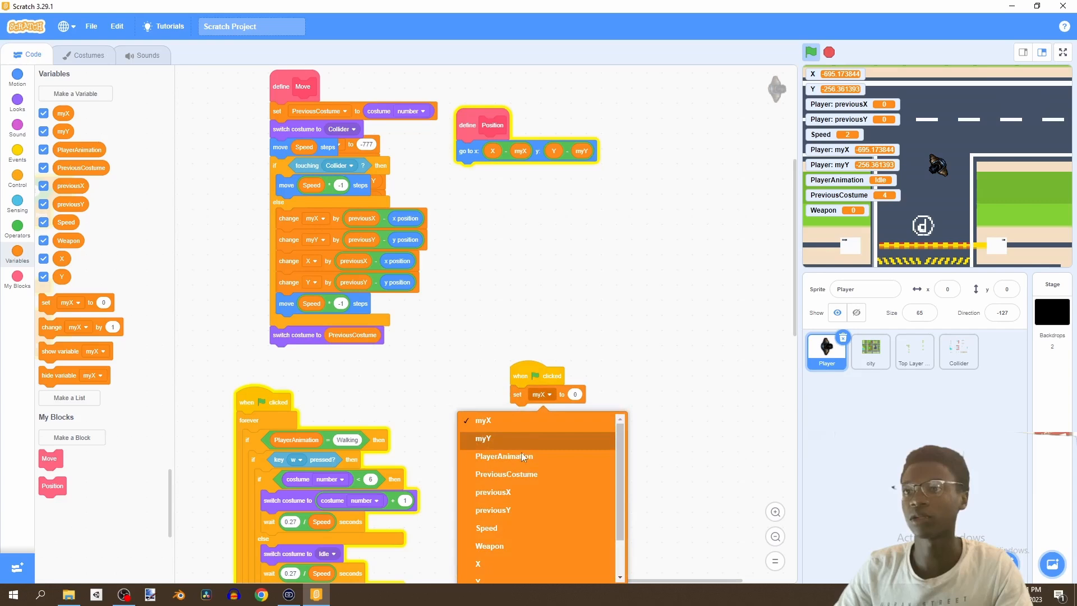
mouse_move(496, 542)
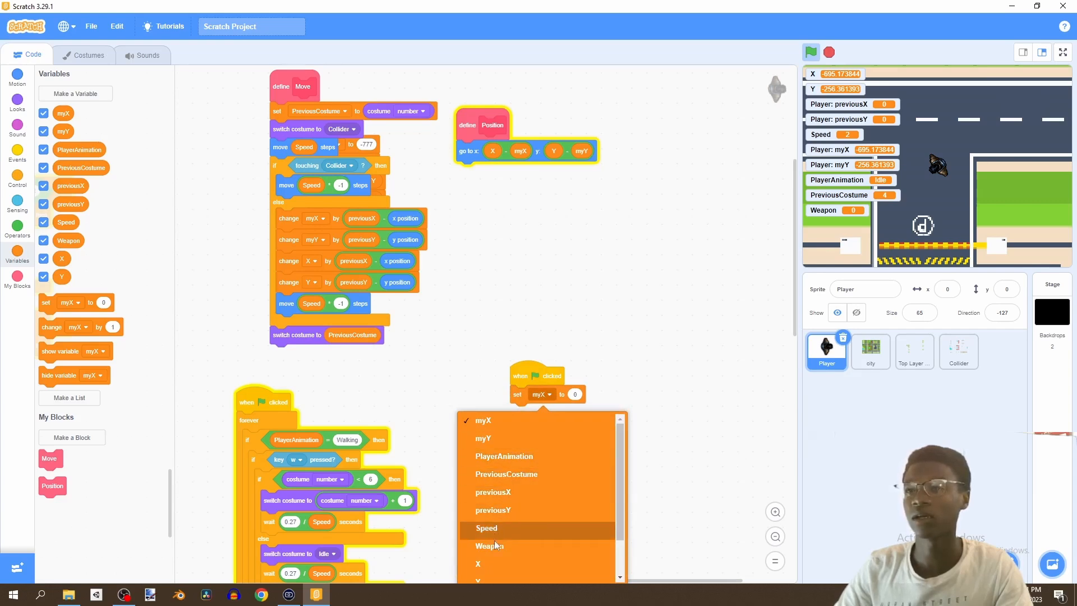
click(489, 545)
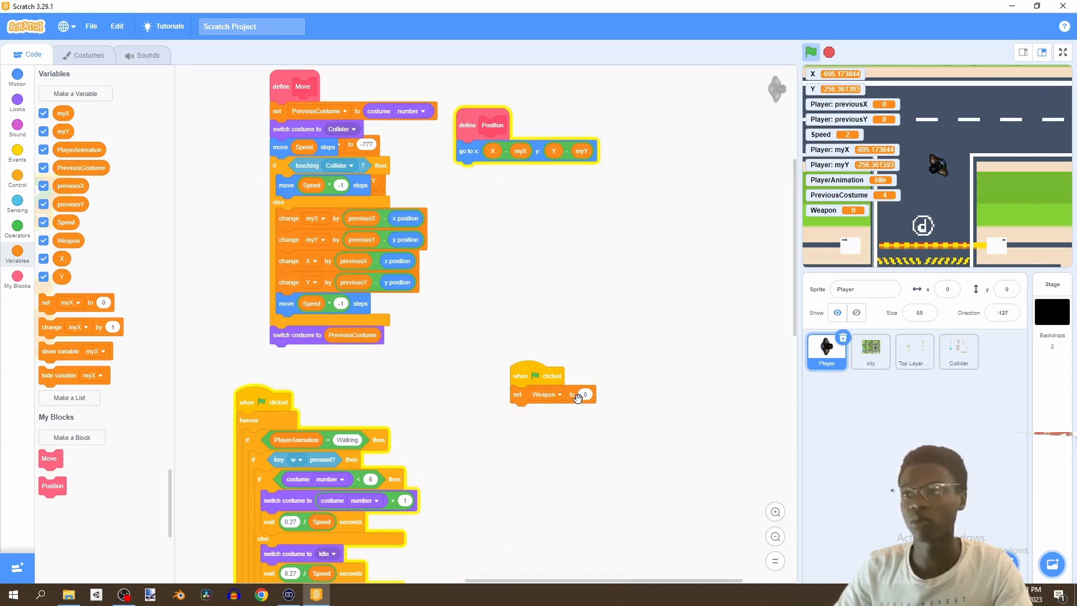
text(fist)
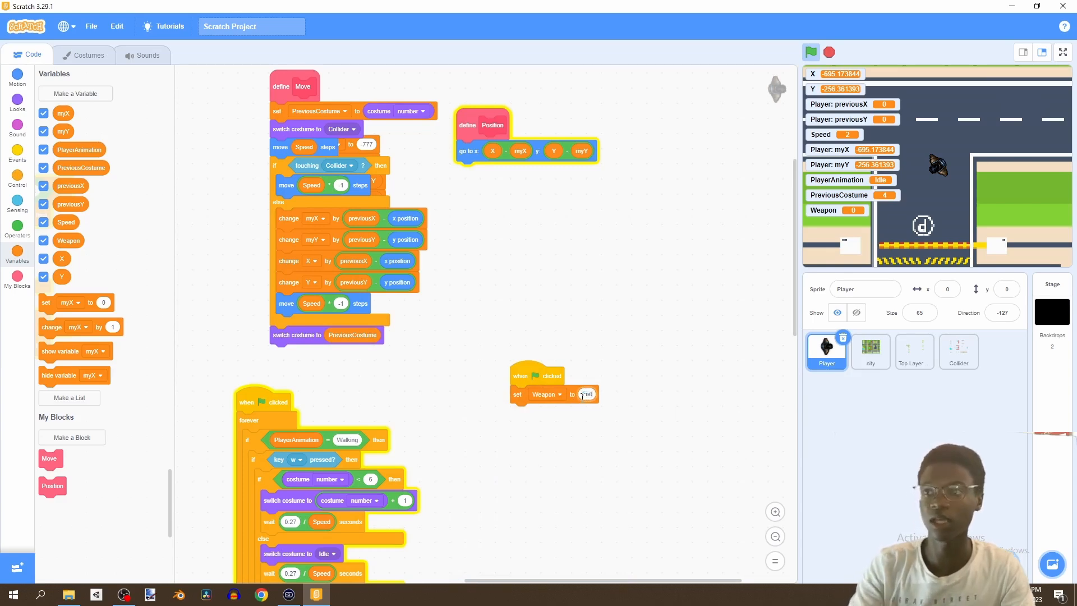
Place a loose if block beside the new start script.
scroll(down, 3)
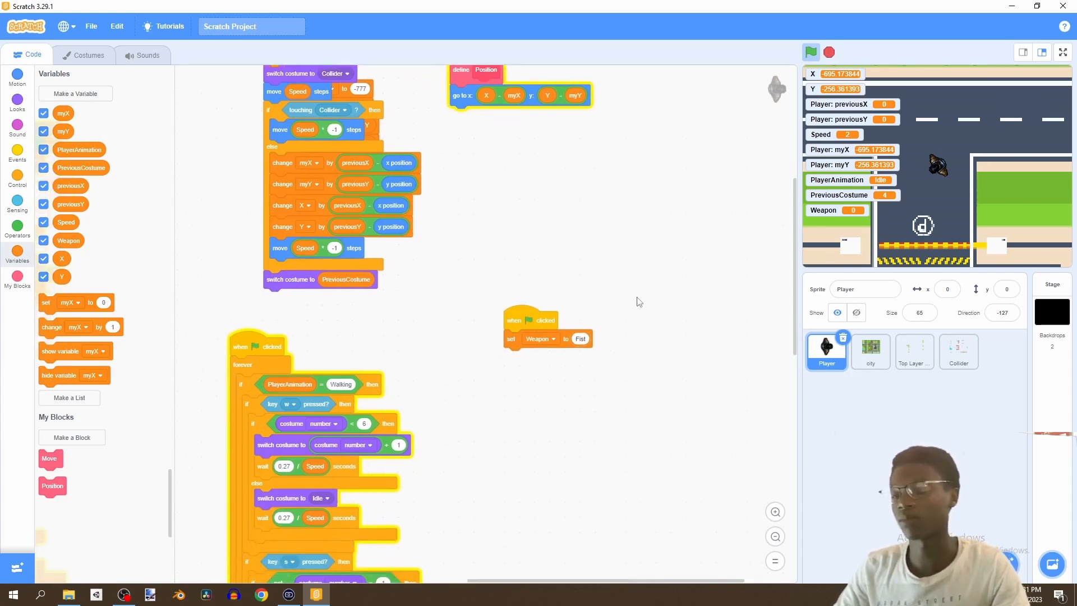
click(17, 176)
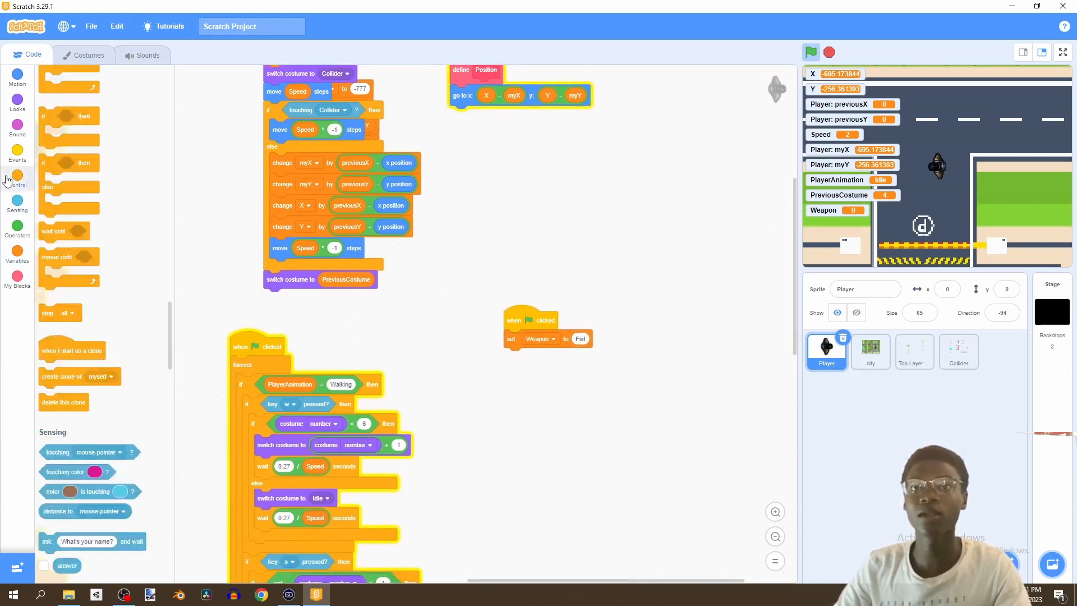
drag(51, 177, 464, 350)
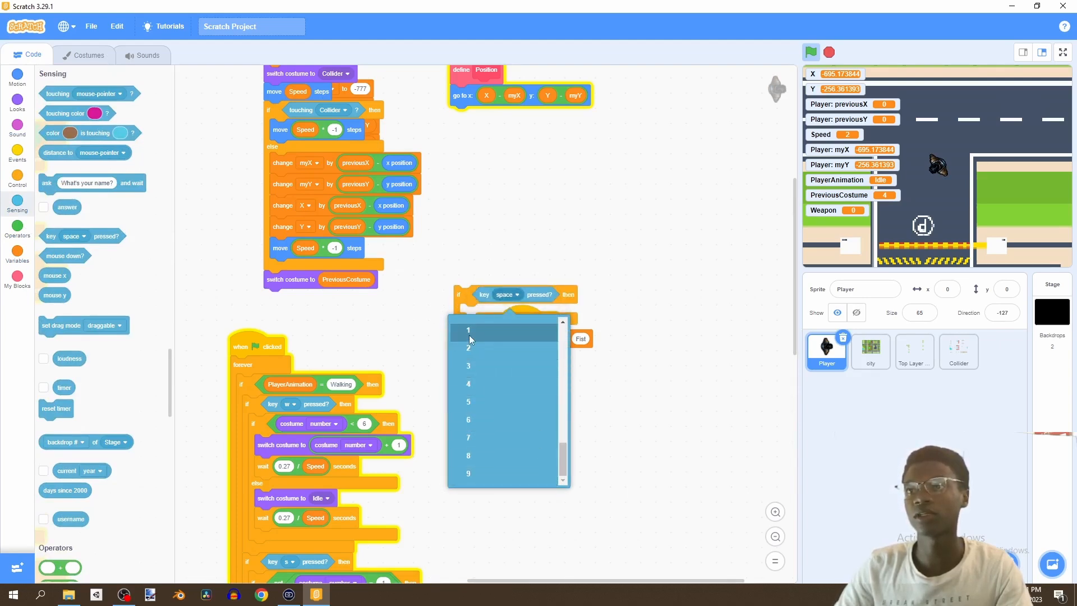
Make the first check respond to key 1, then choose a new key for the second check.
click(469, 331)
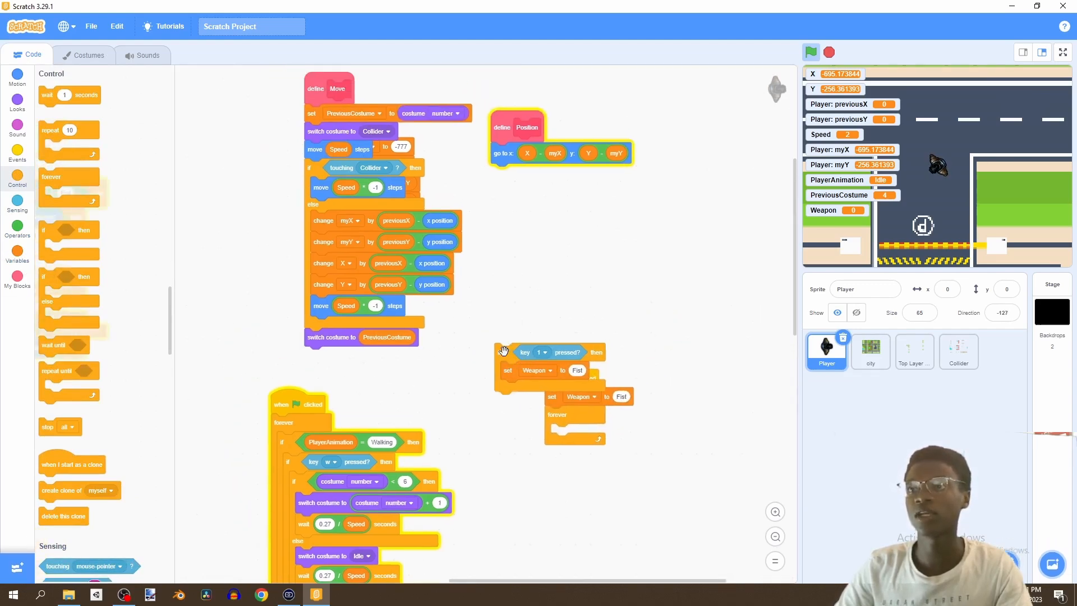
scroll(down, 3)
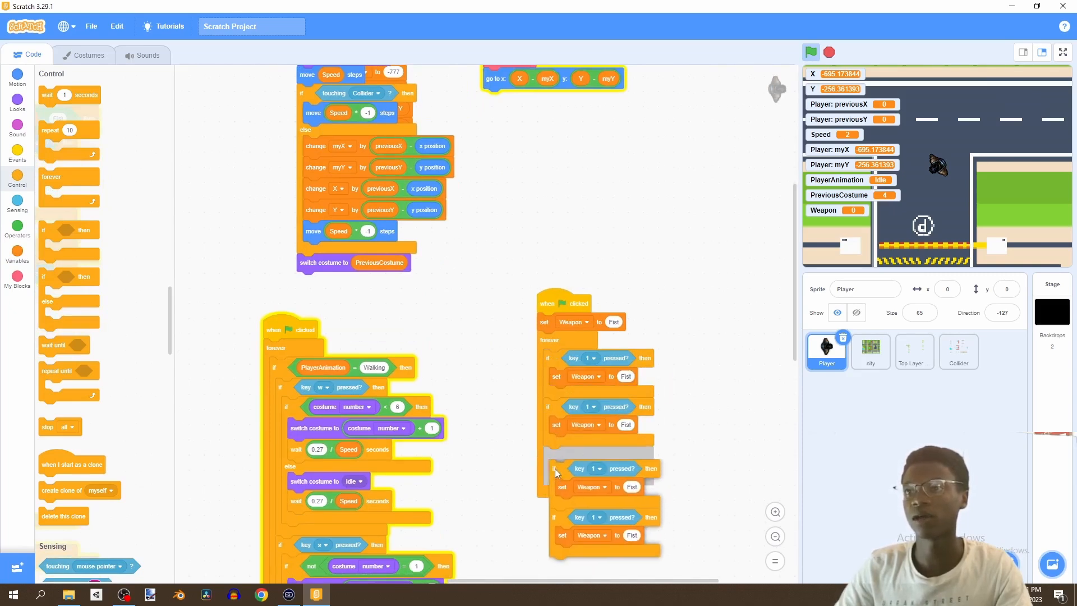
scroll(down, 3)
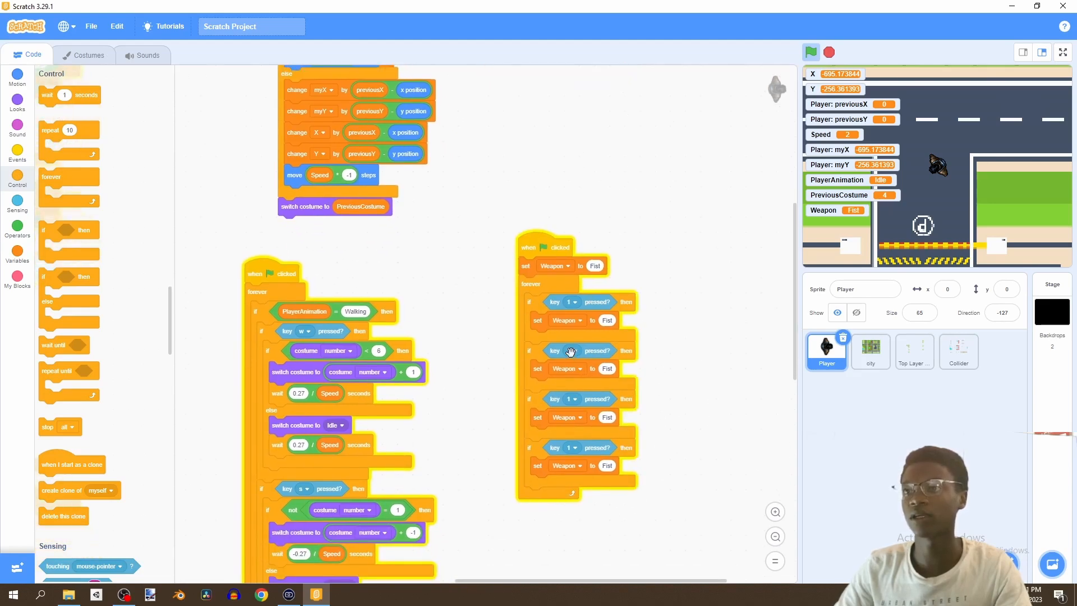
click(571, 351)
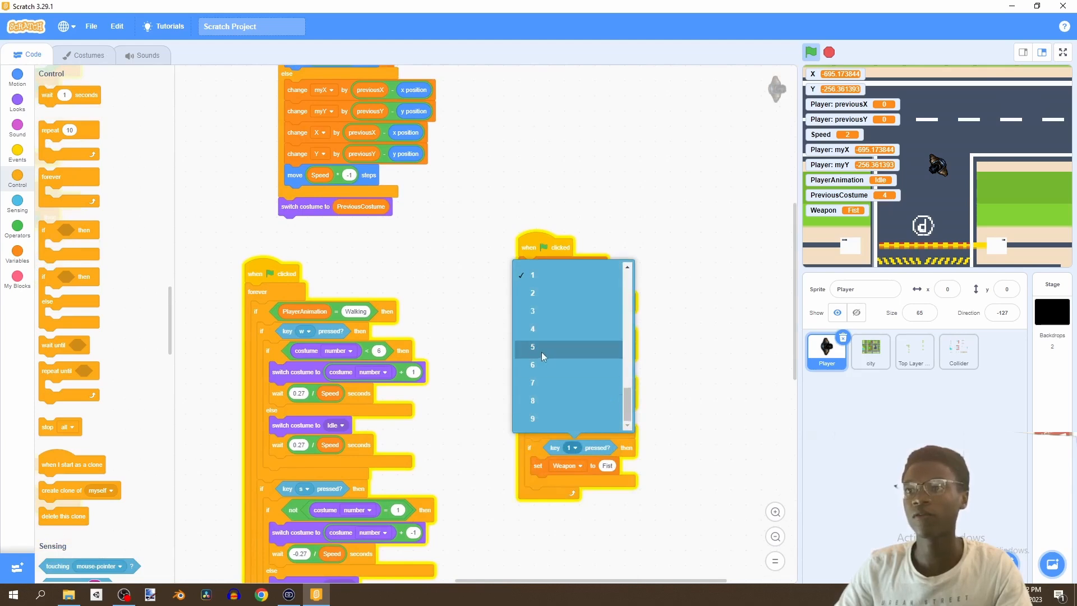
Assign keys 1–4 to the checks so they set Weapon to Fist, Pistol, AK, Bazooka.
click(532, 347)
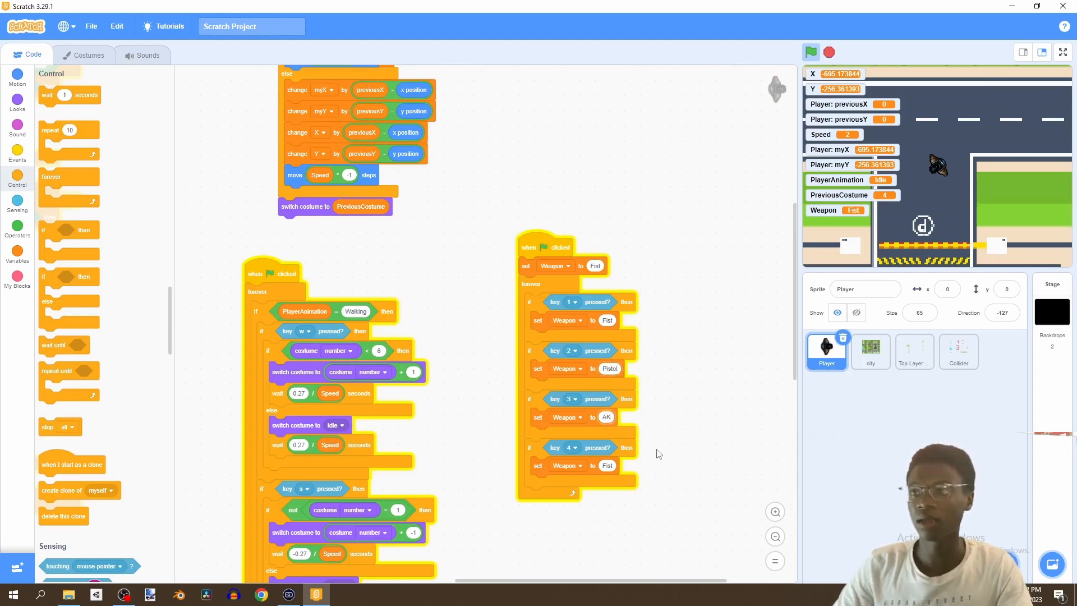
scroll(down, 3)
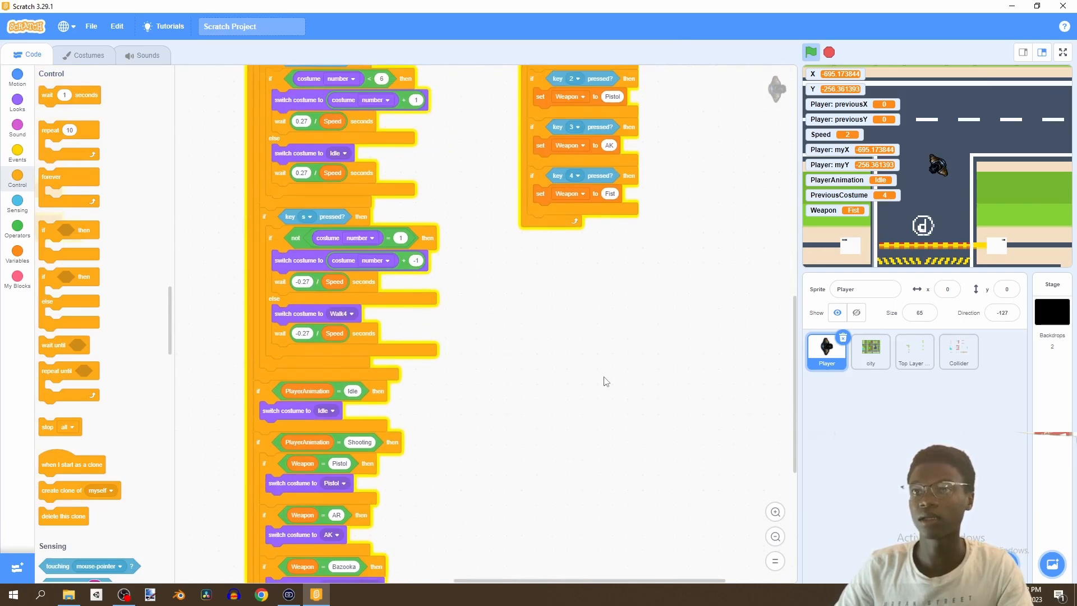
scroll(down, 3)
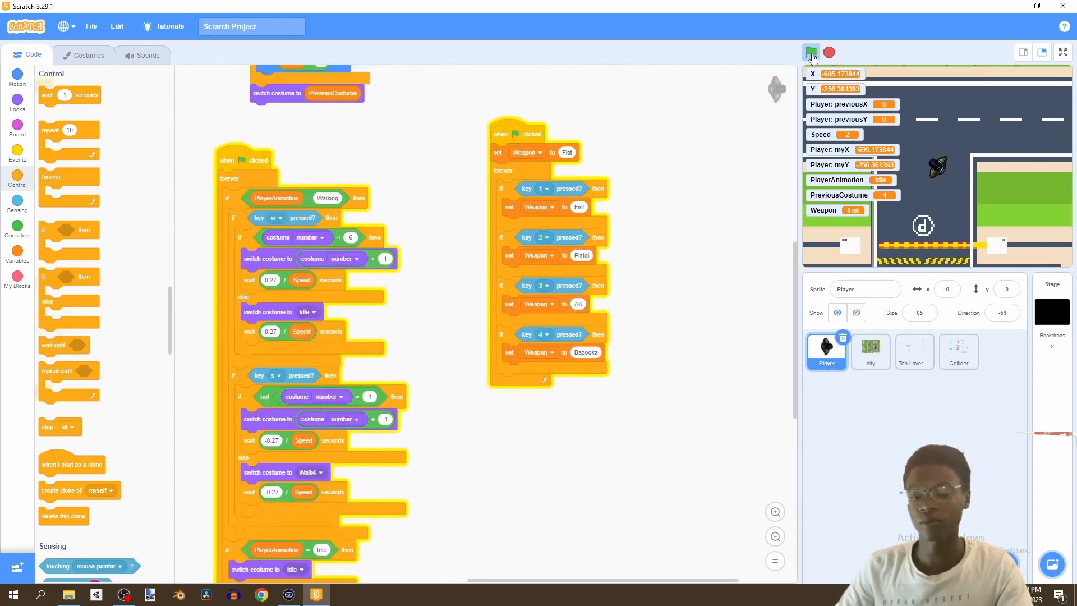
Run the game to confirm Weapon switches to Bazooka, then begin uploading a sprite.
click(811, 52)
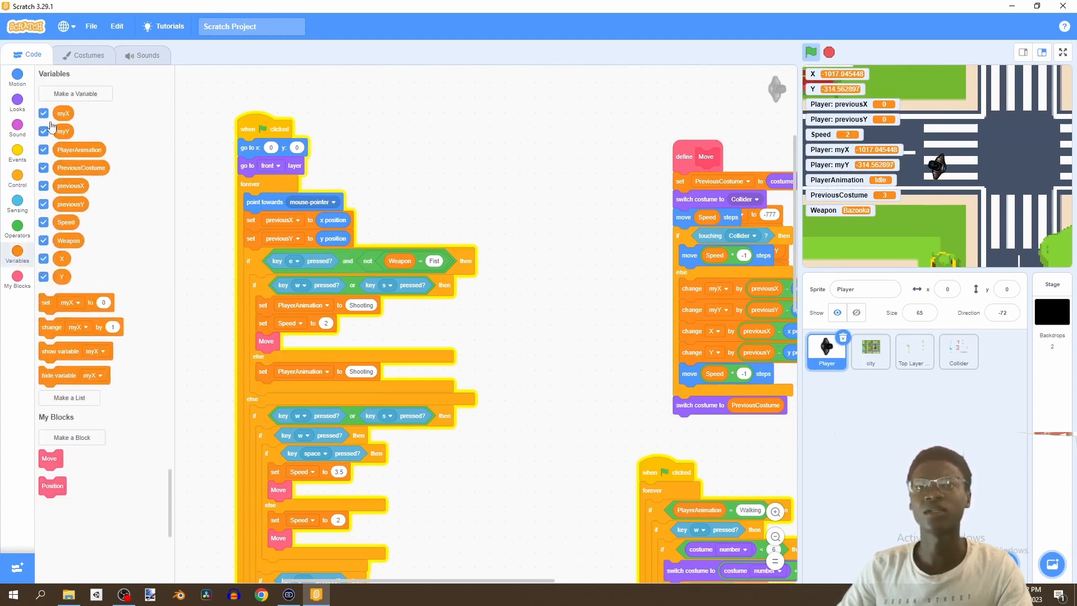
click(43, 168)
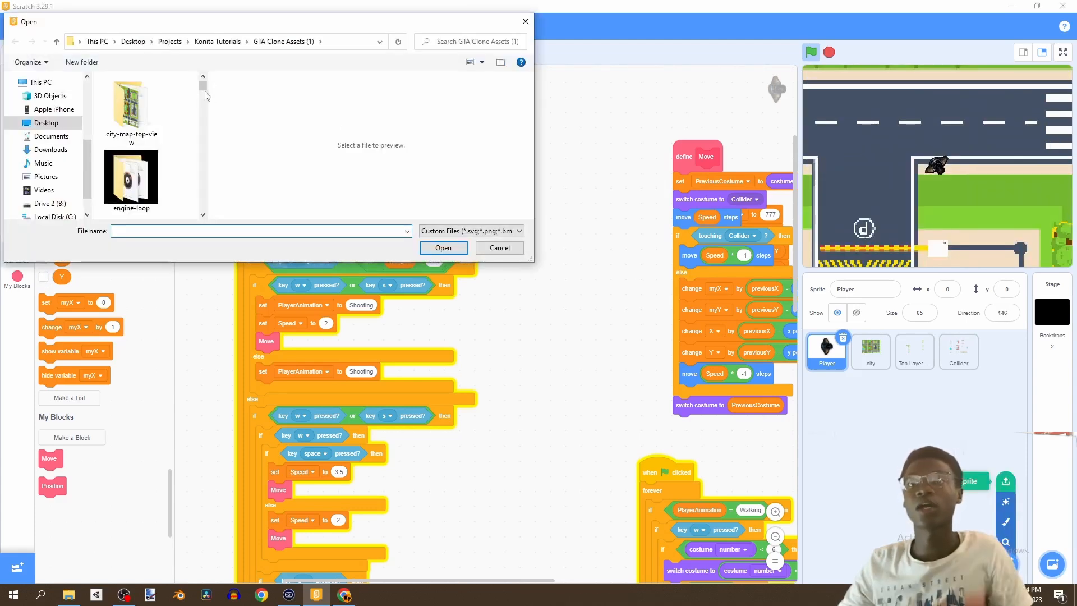
Upload image0013.png from the Crosshairs folder as a new sprite.
scroll(down, 3)
text(cr)
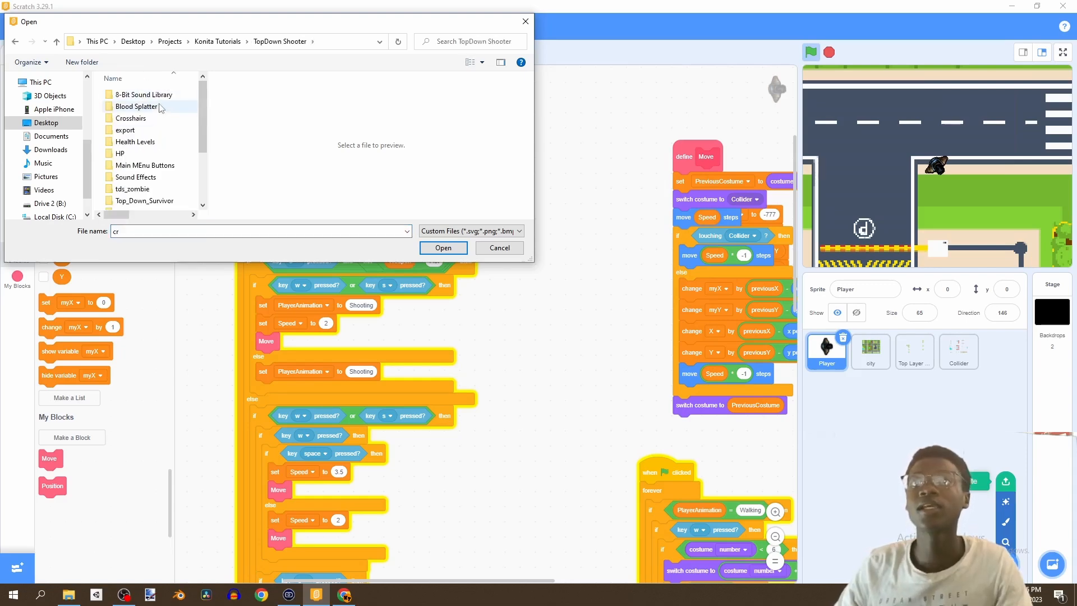
double_click(131, 117)
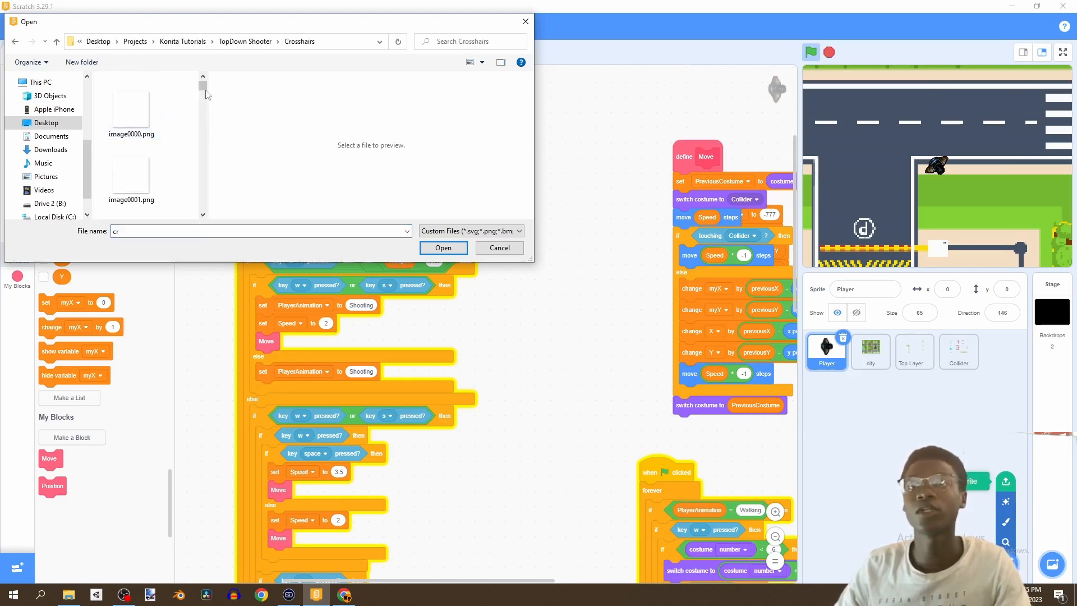
scroll(down, 3)
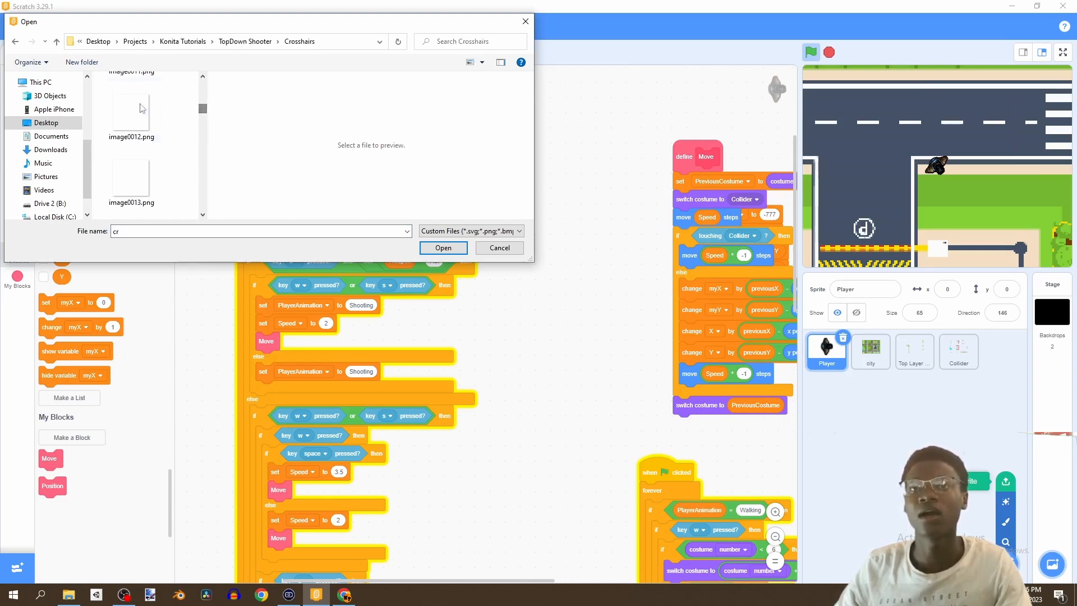
click(131, 95)
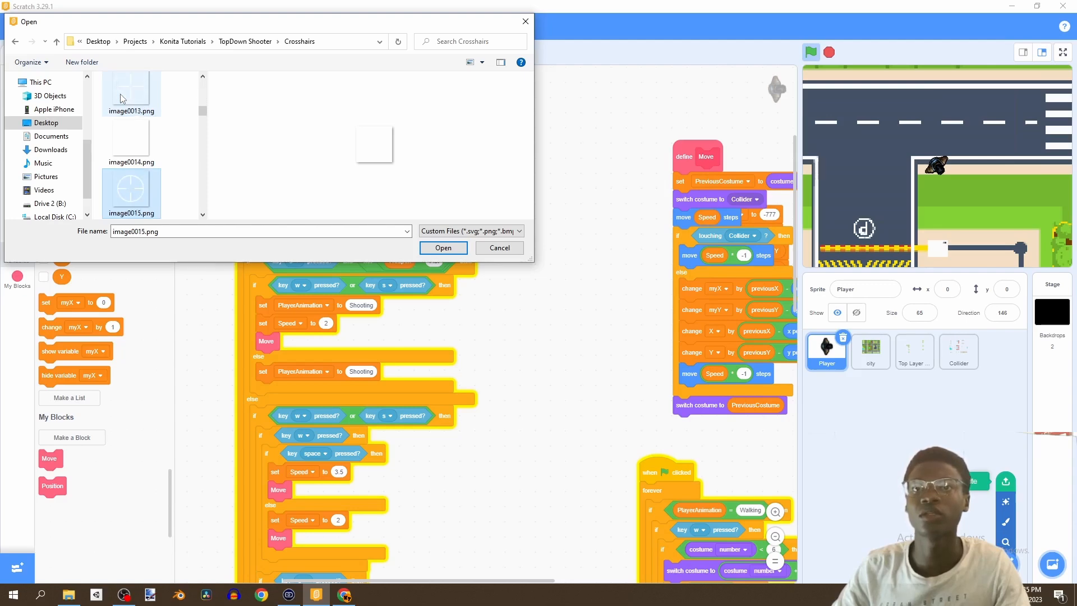
click(444, 247)
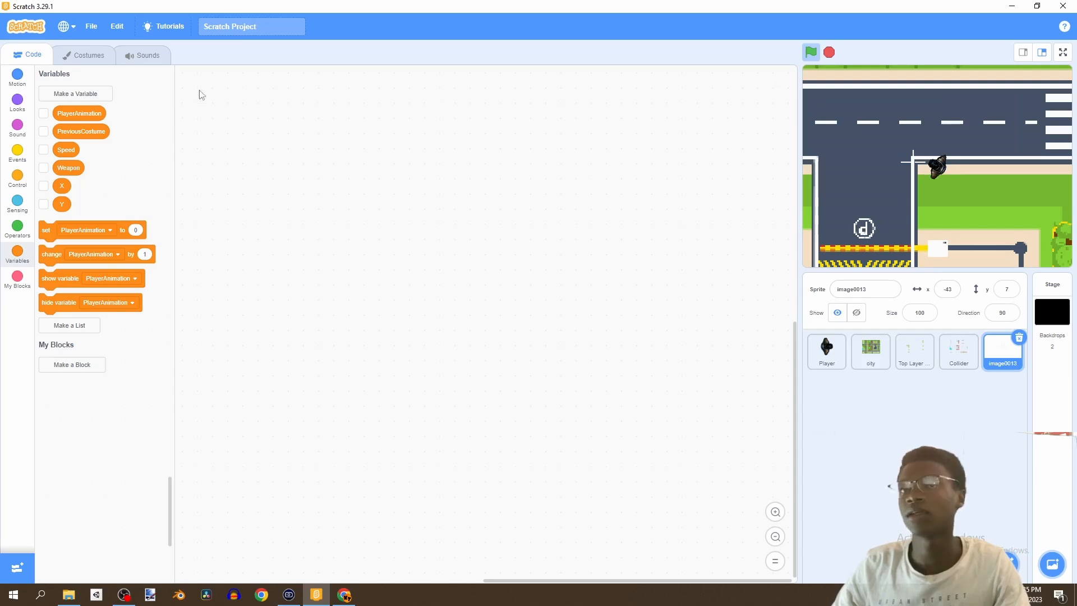
Recolor the crosshair costume black and set the sprite size to 50.
click(87, 55)
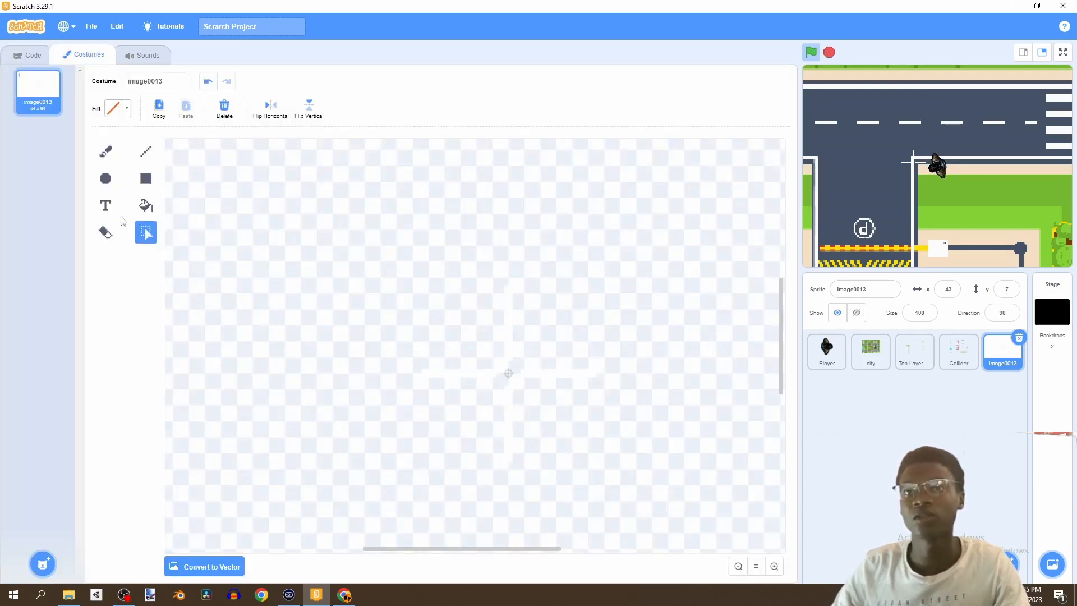
click(113, 107)
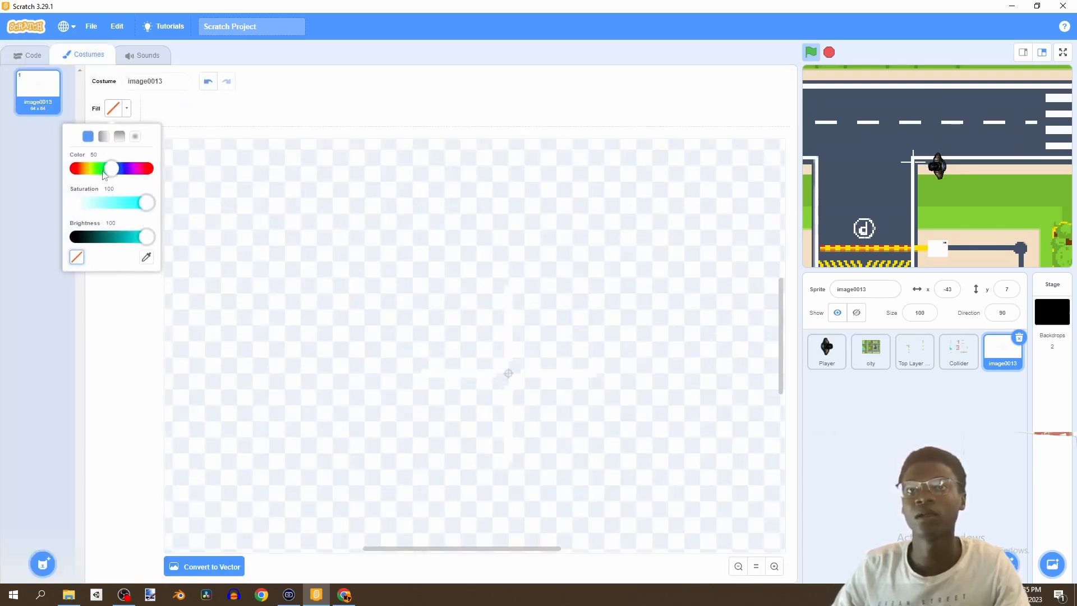
drag(146, 236, 76, 236)
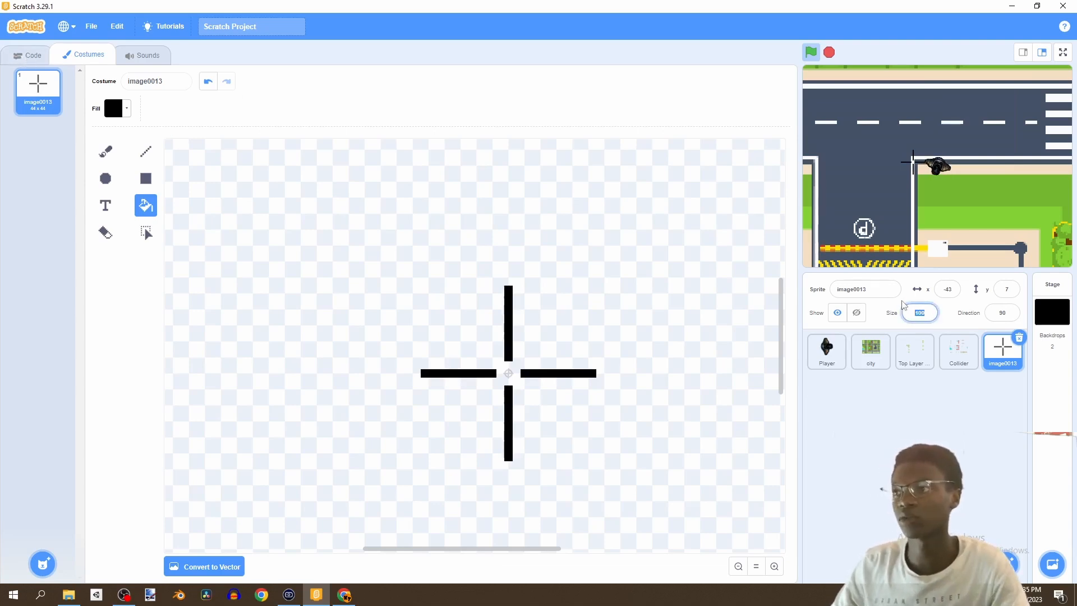
text(50)
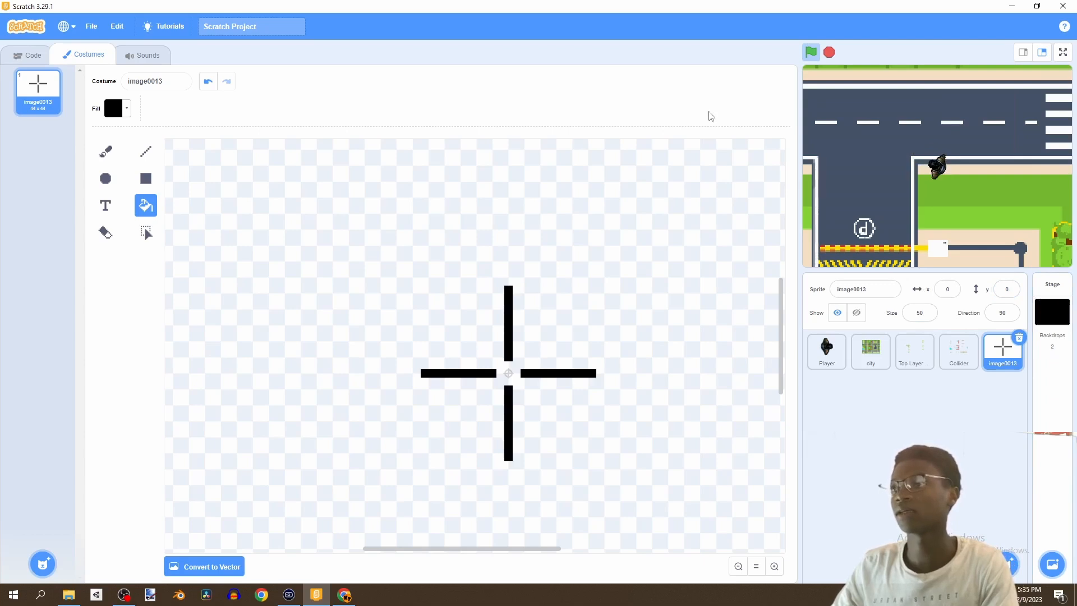
click(32, 55)
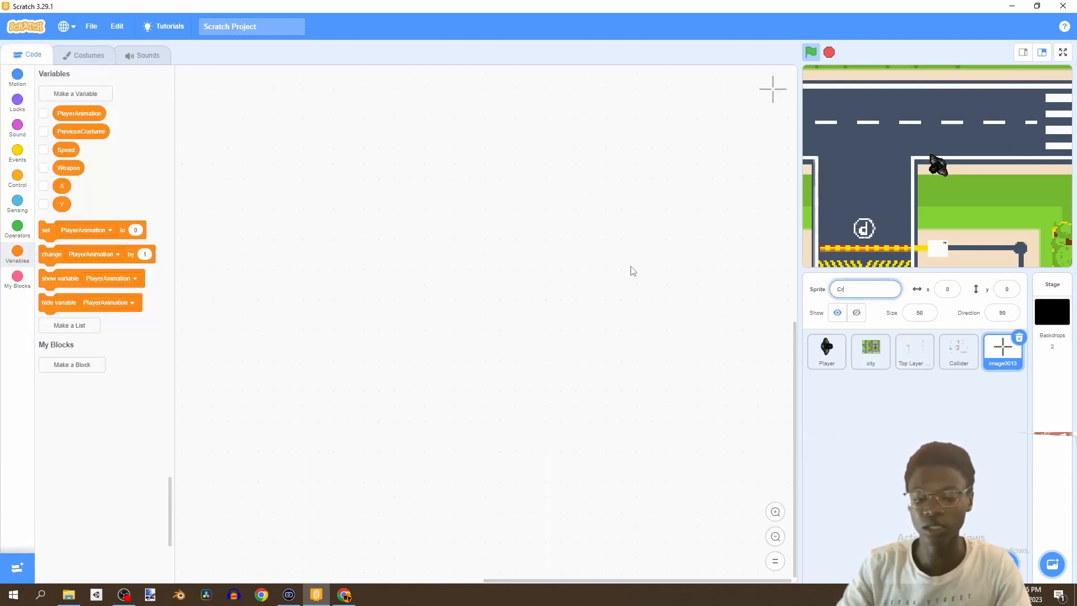
Rename the sprite Crosshair and attach a show block under its green-flag start.
text(Crosshair)
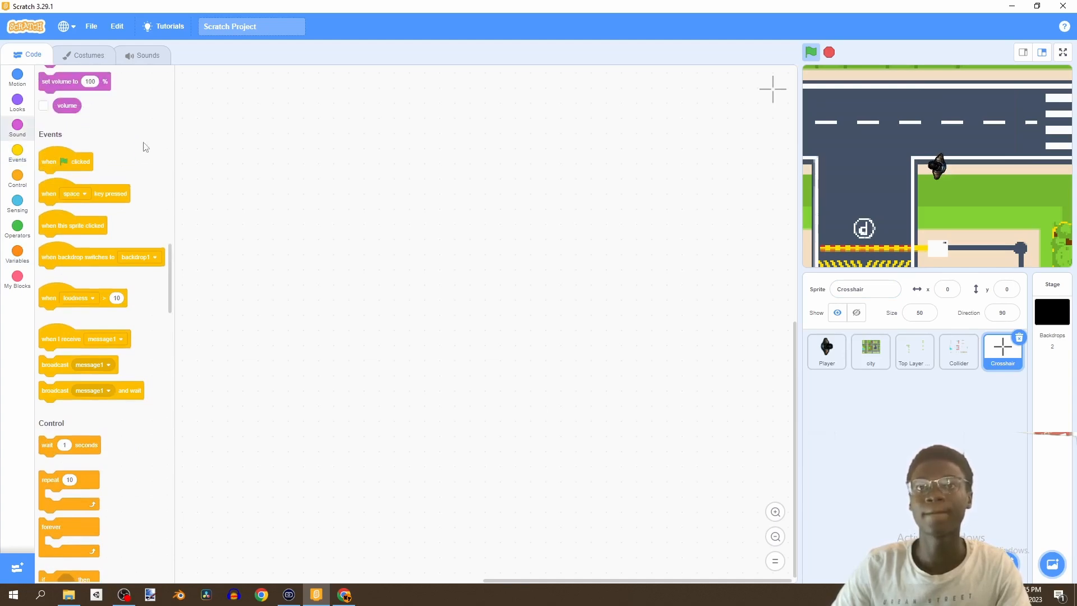
click(18, 103)
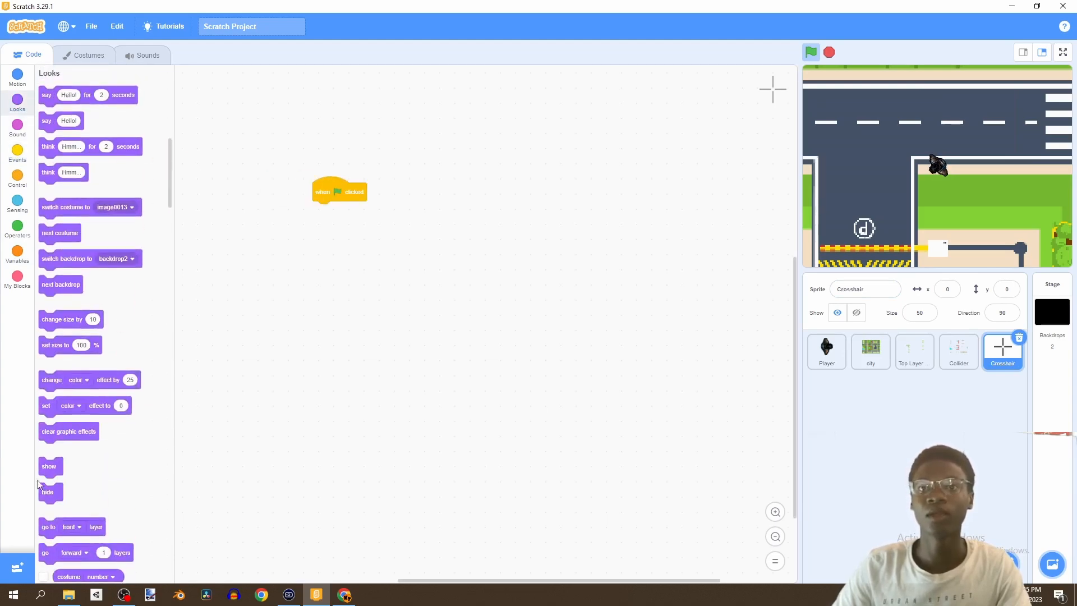
drag(49, 466, 323, 210)
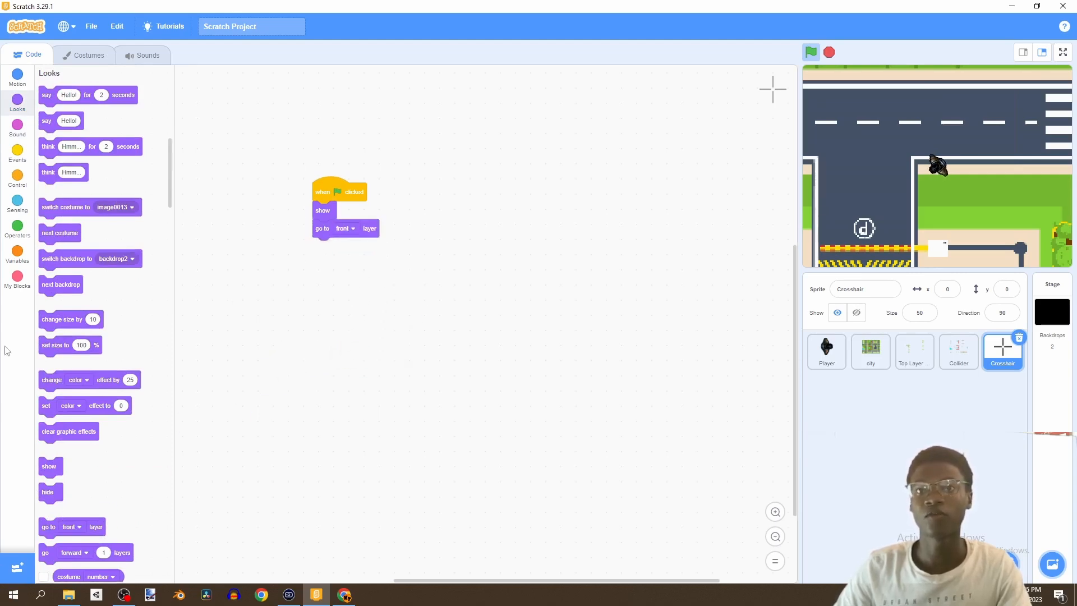
Add a forever loop that makes the crosshair go to mouse-pointer.
click(17, 153)
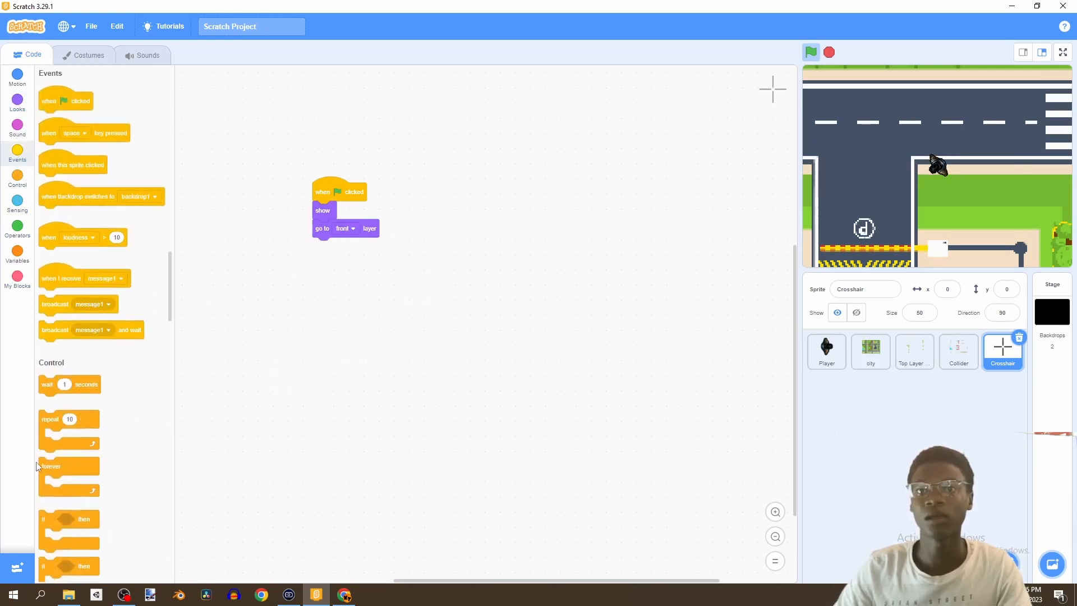
drag(52, 466, 337, 247)
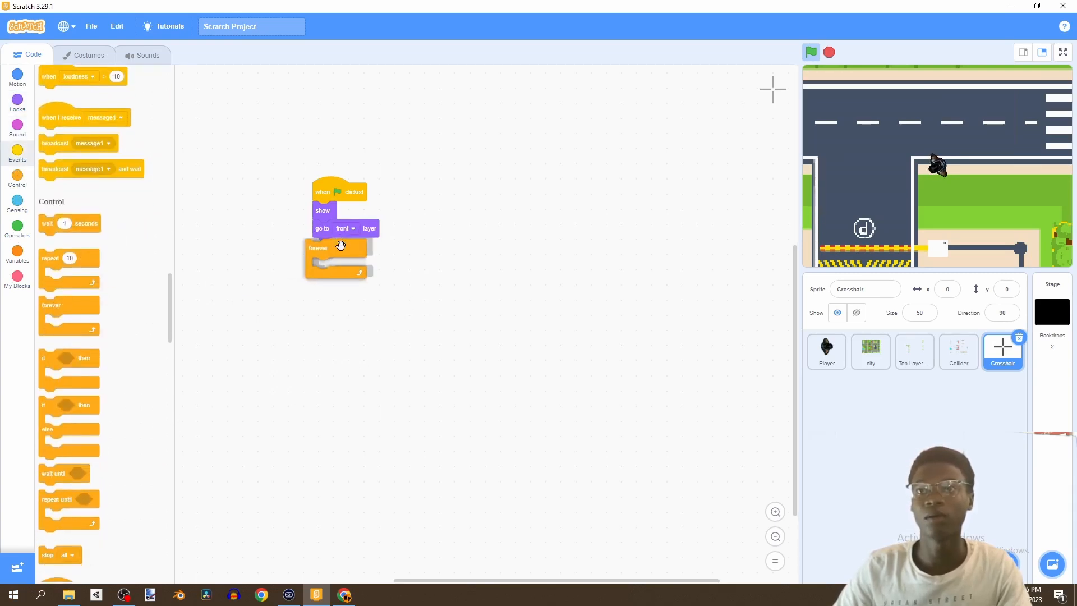
click(17, 78)
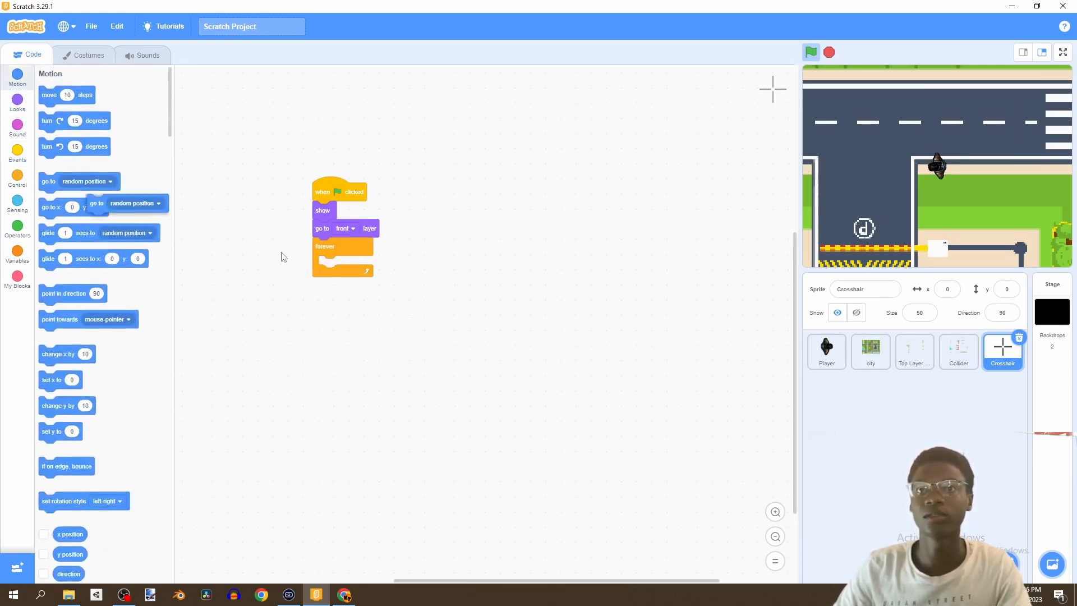
click(365, 264)
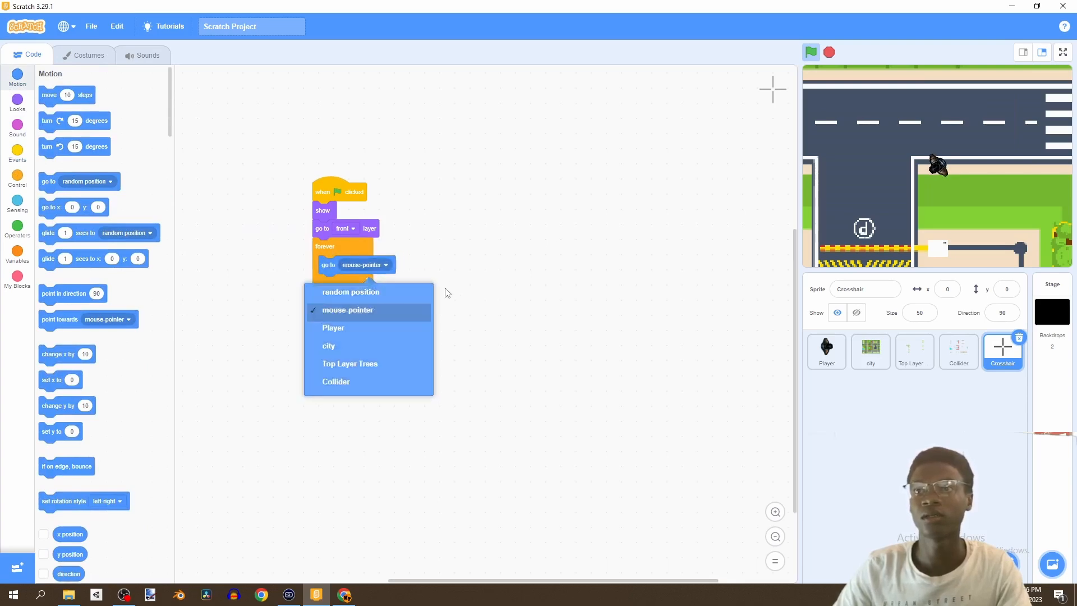
click(1063, 52)
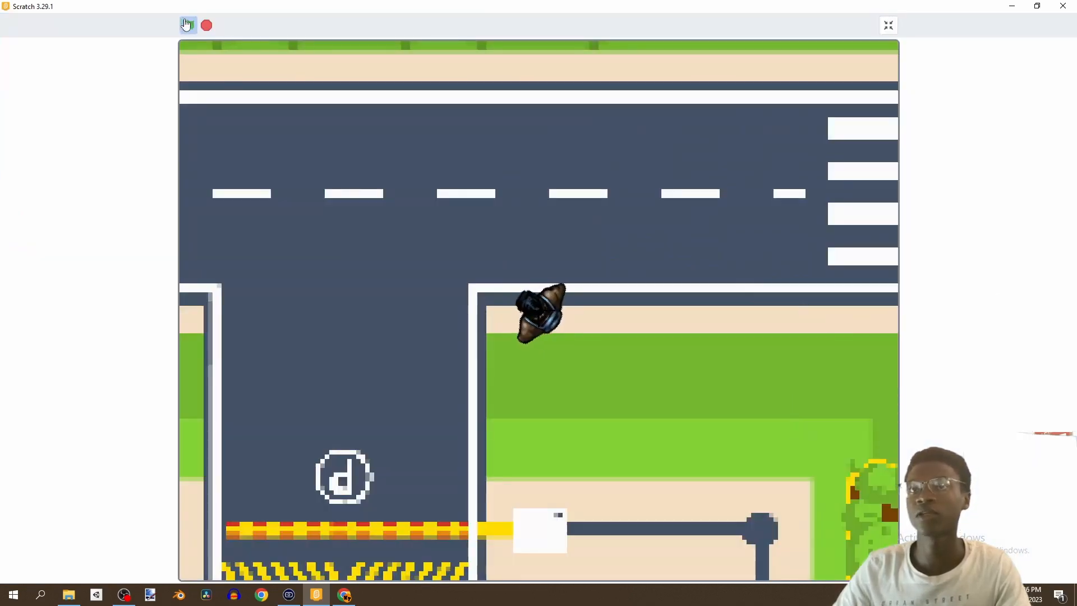